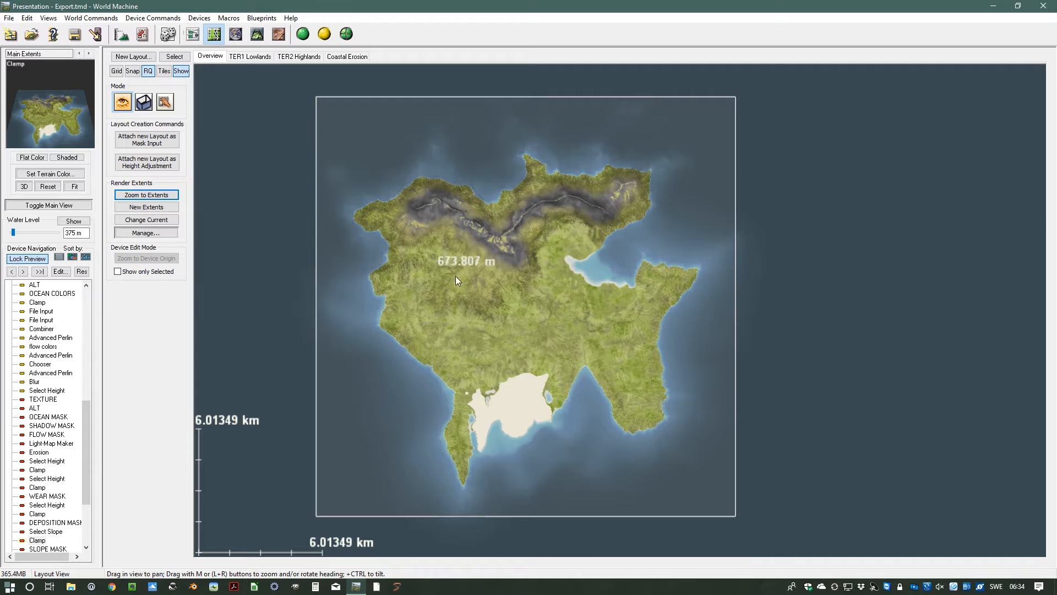
Step: Enter Render Extents Mode from the layout panel so the Main Extents box shows over the island
click(143, 101)
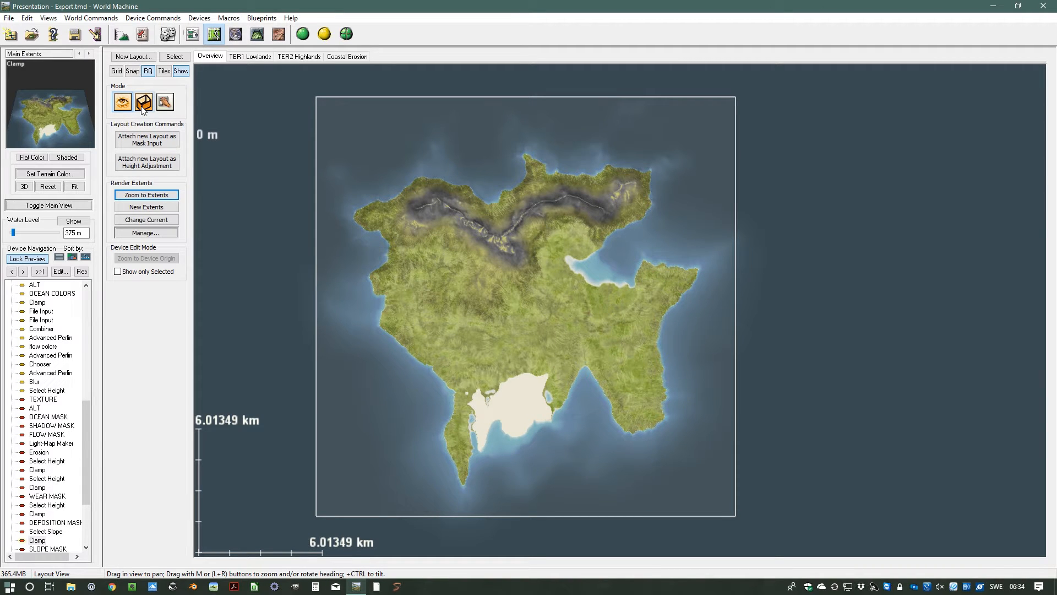
click(142, 101)
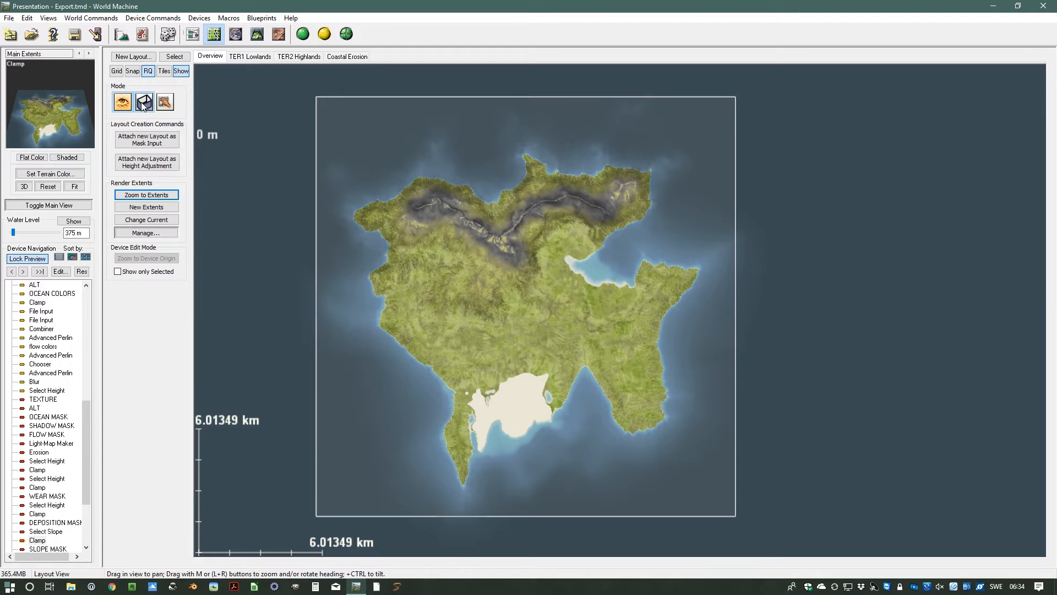
click(143, 101)
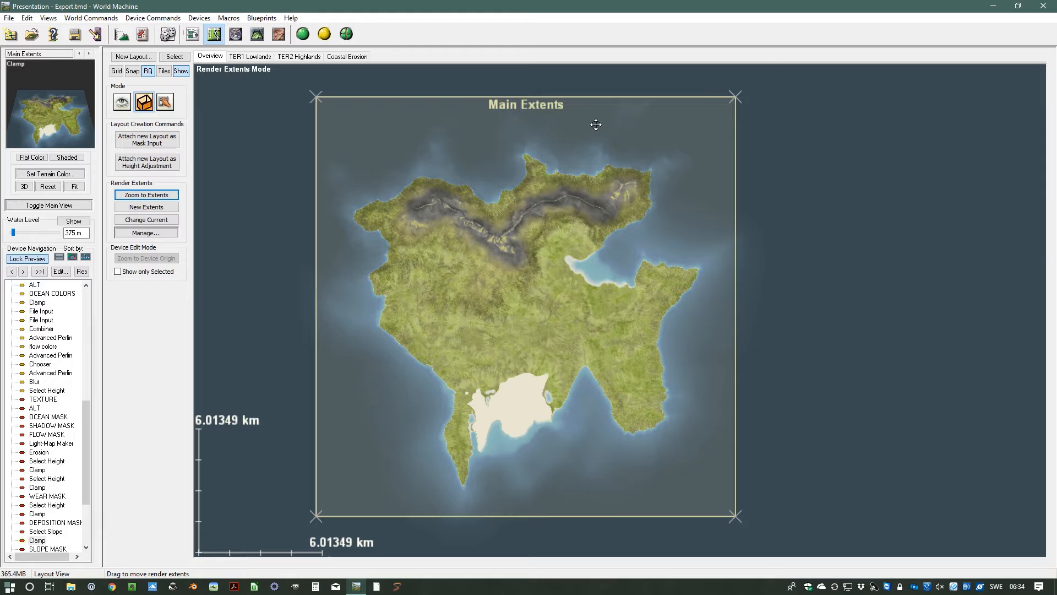
mouse_move(488, 413)
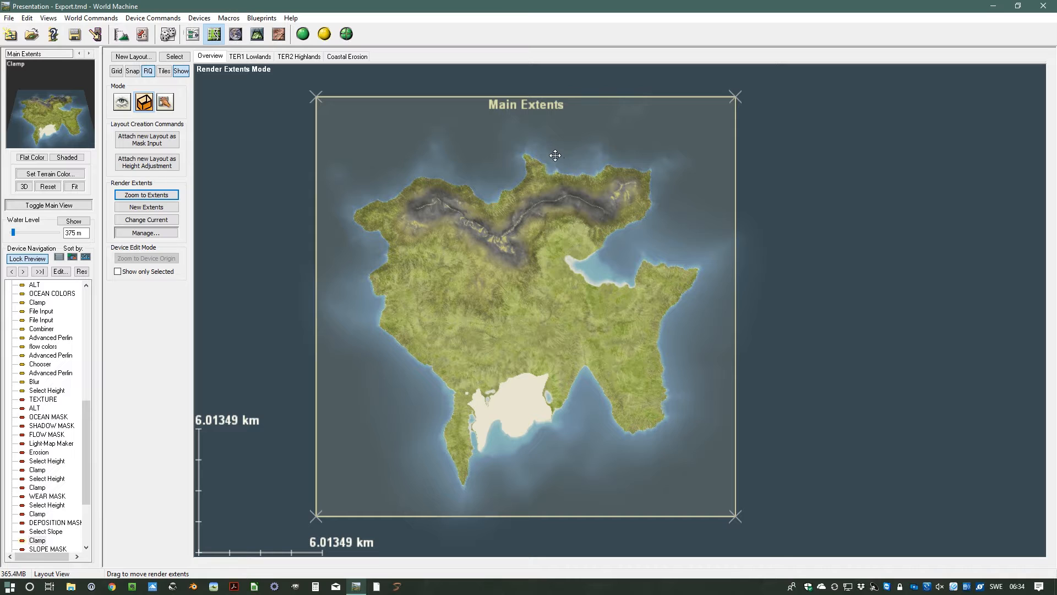
mouse_move(372, 110)
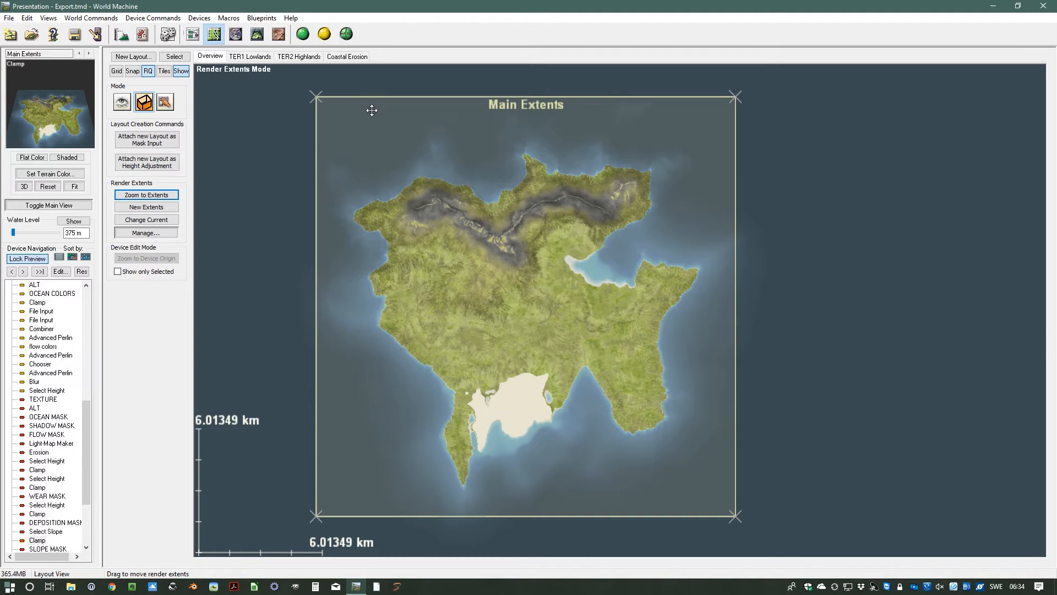
mouse_move(504, 222)
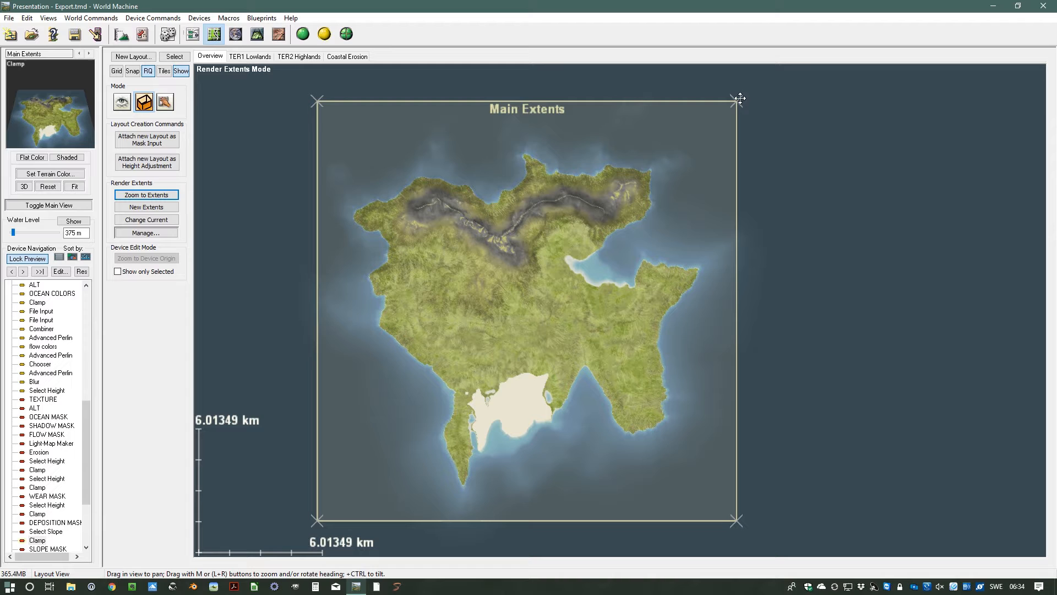
Step: Shrink and refit the Main Extents box to about 7.24 km framing the whole island
drag(736, 99, 619, 218)
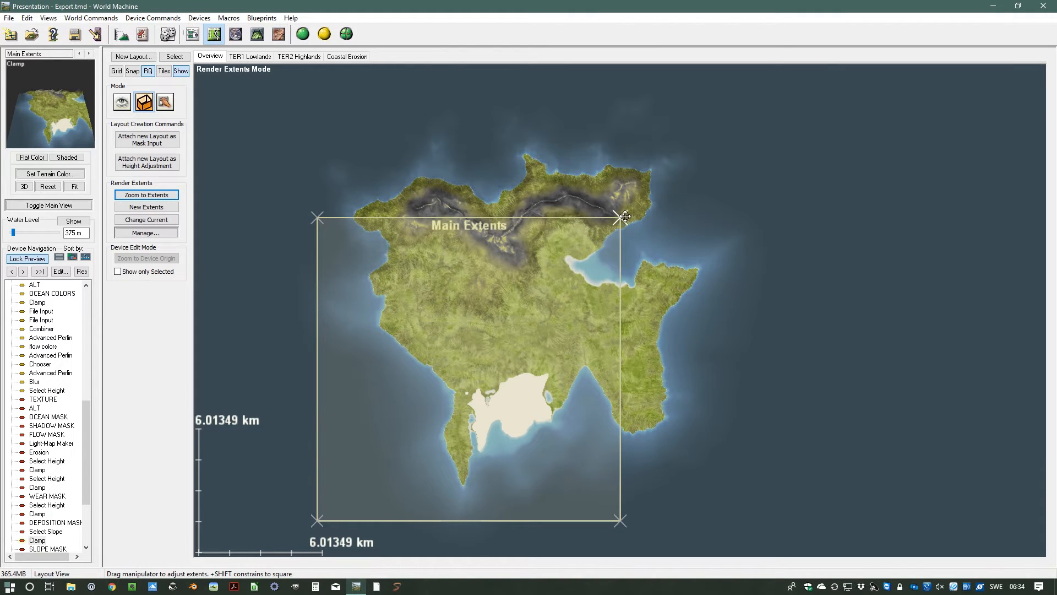
drag(621, 217, 739, 98)
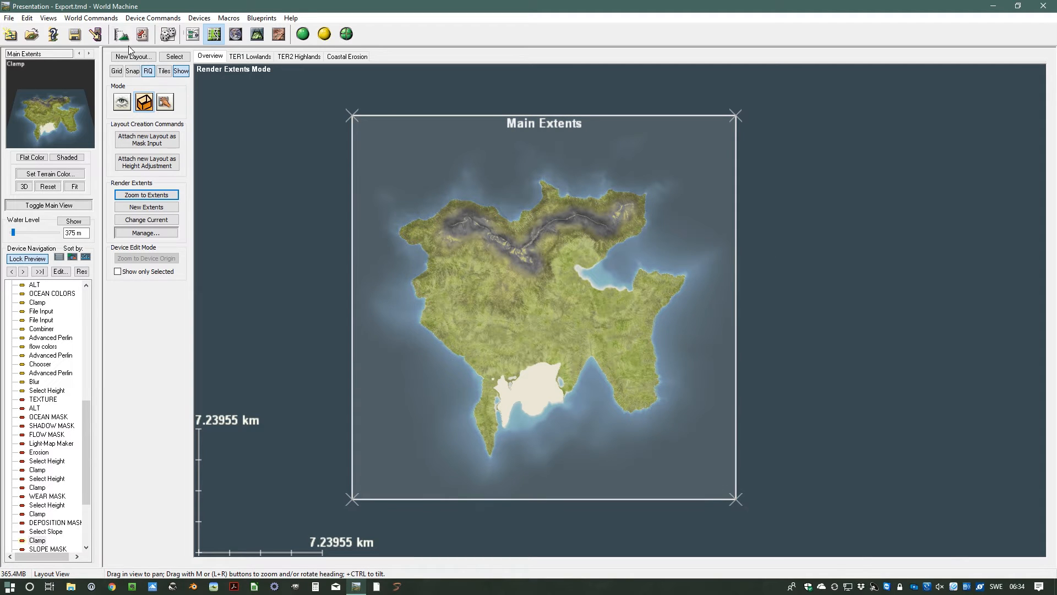
mouse_move(122, 34)
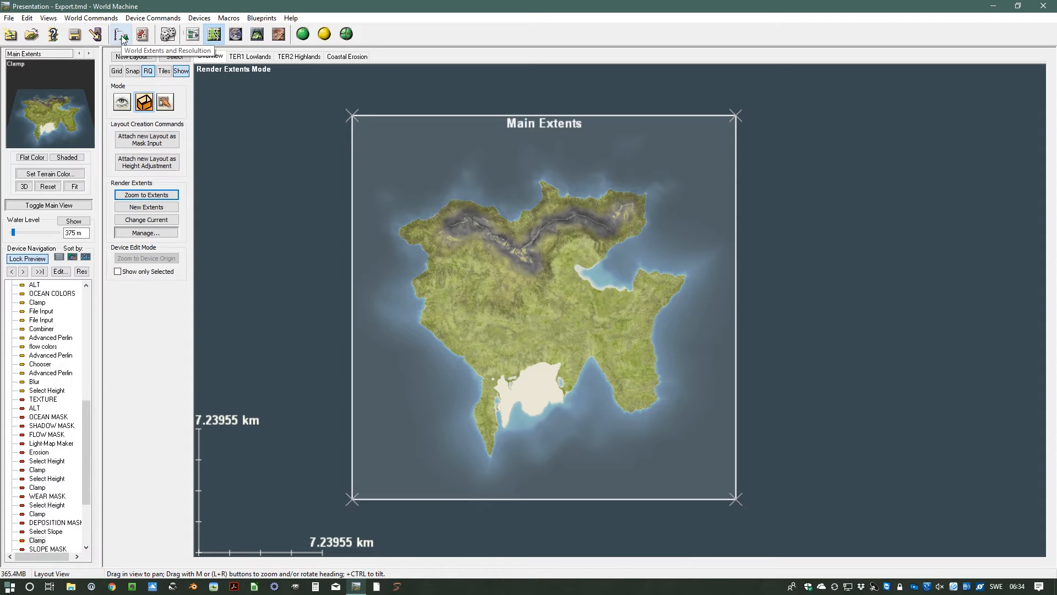
Step: Bring up Project Settings showing the Main Extents location, size and build resolution
click(121, 34)
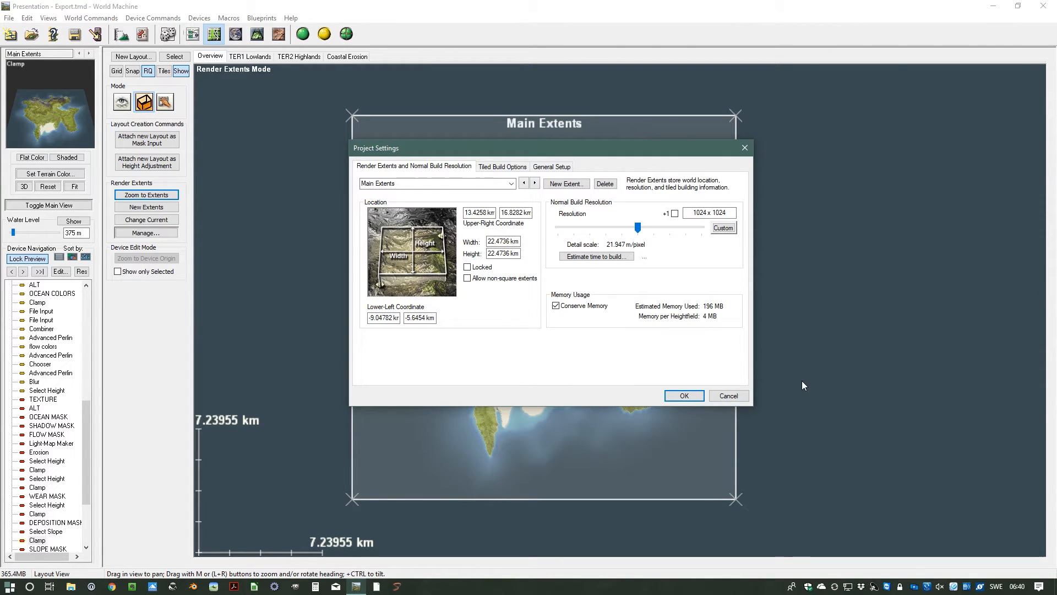
mouse_move(578, 360)
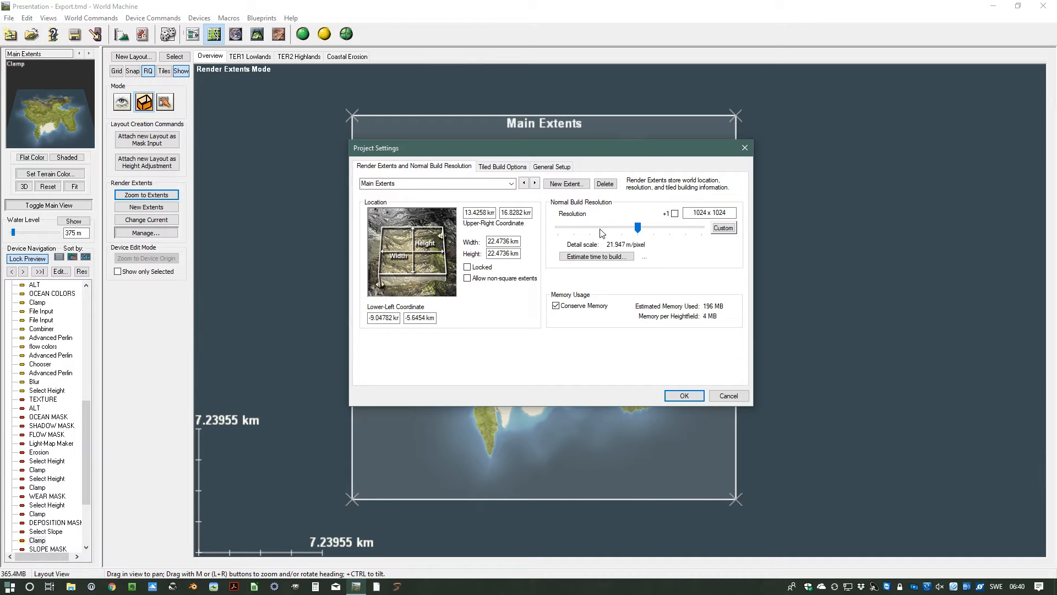
mouse_move(495, 172)
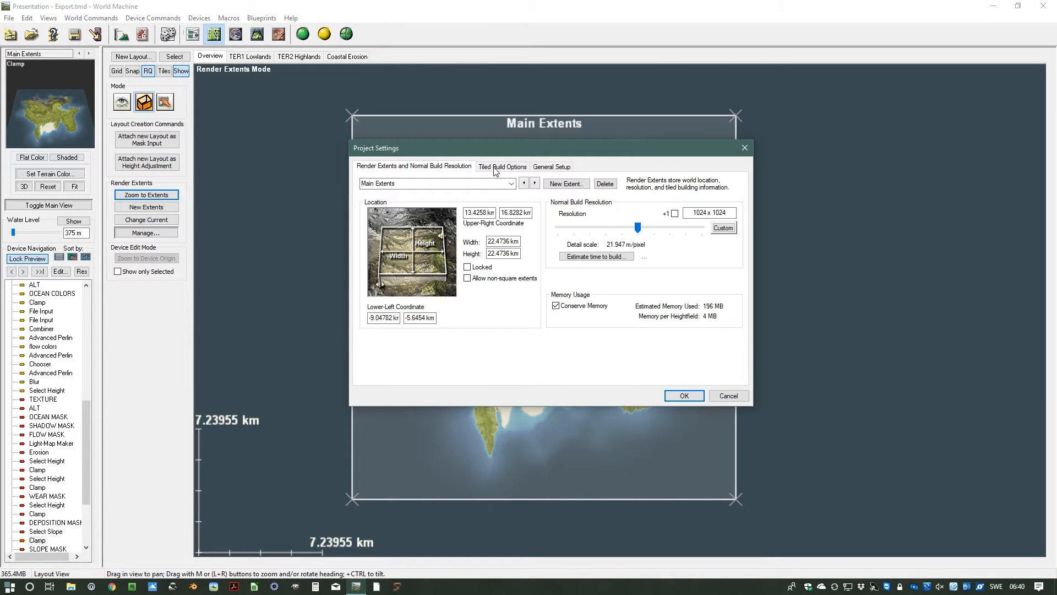
click(502, 167)
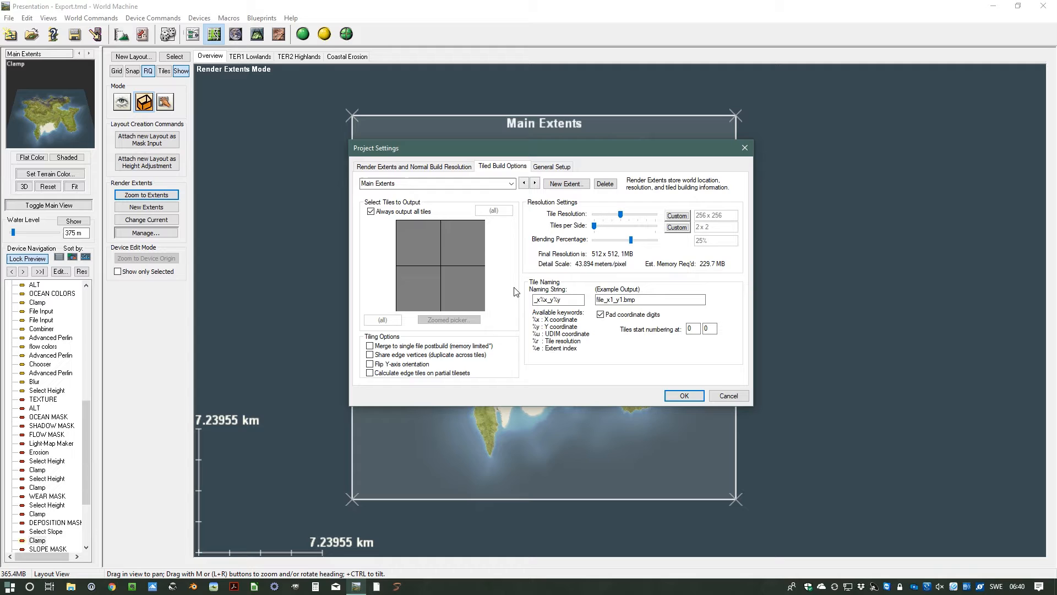
mouse_move(515, 284)
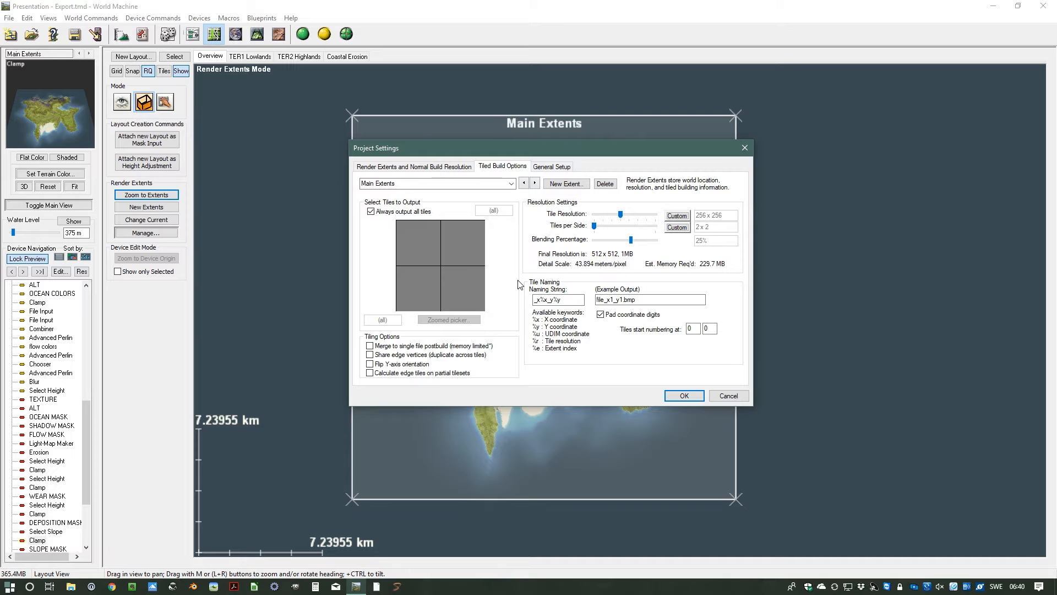
click(551, 166)
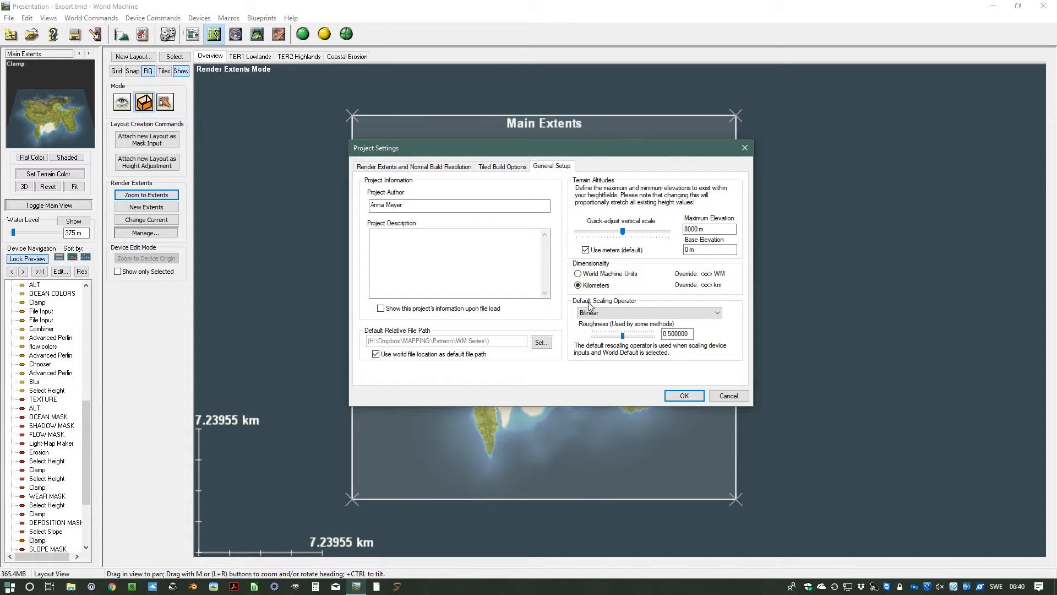
click(413, 166)
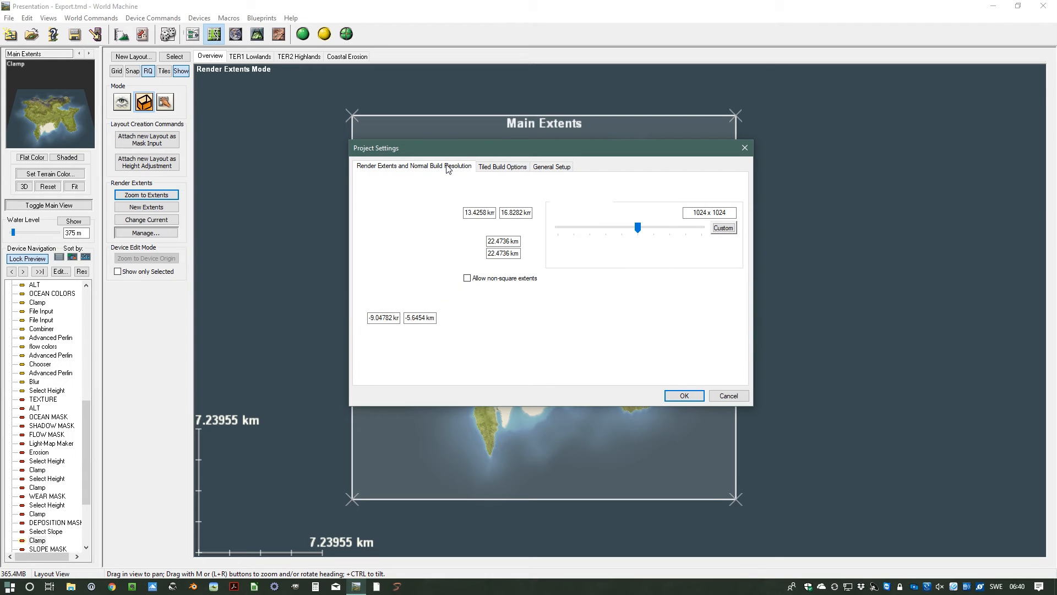
click(414, 167)
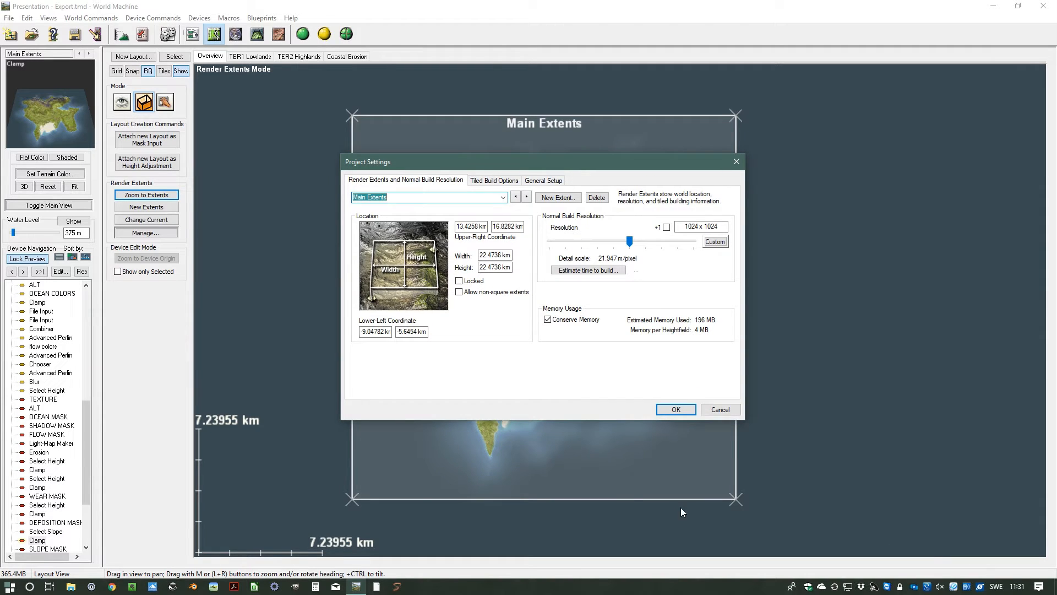
mouse_move(531, 257)
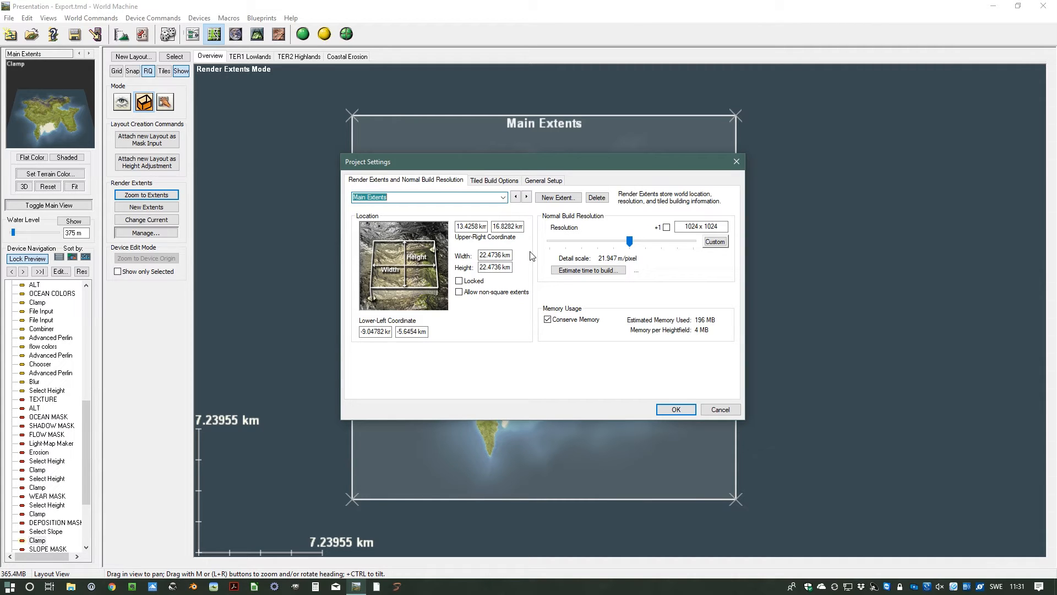
mouse_move(453, 340)
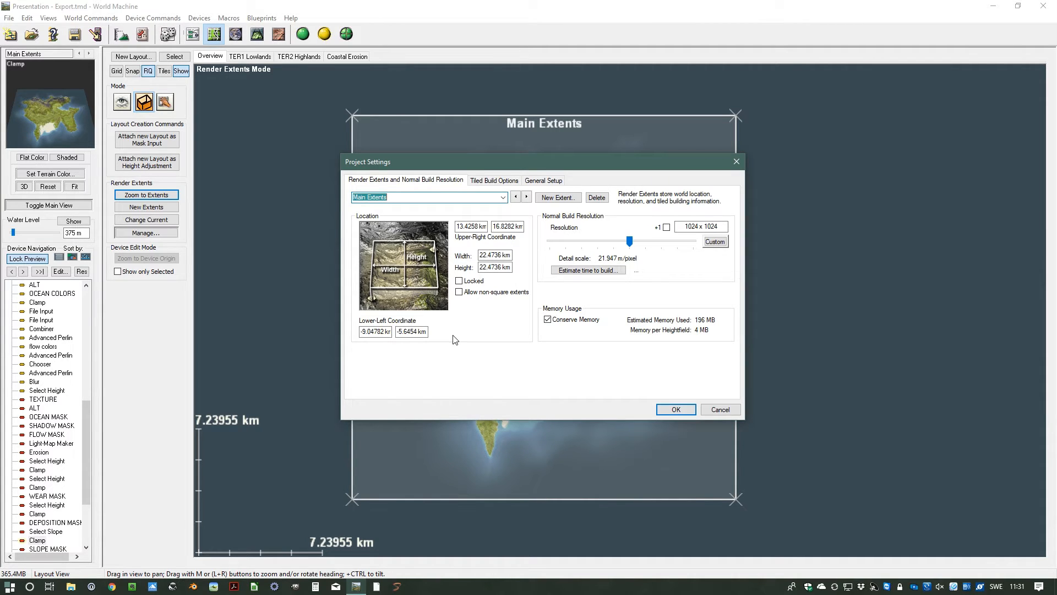
mouse_move(517, 271)
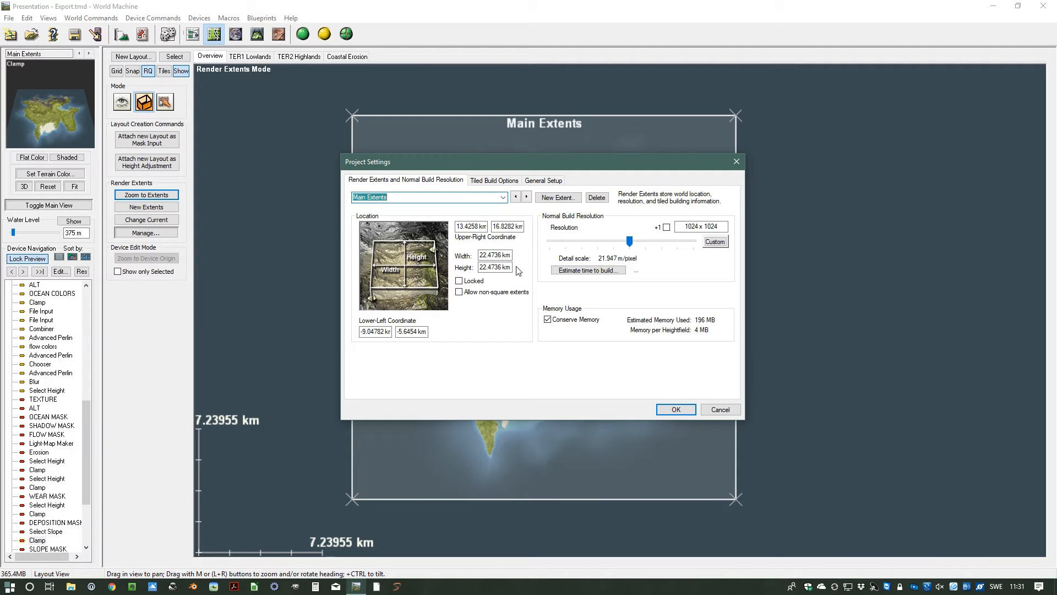
mouse_move(625, 262)
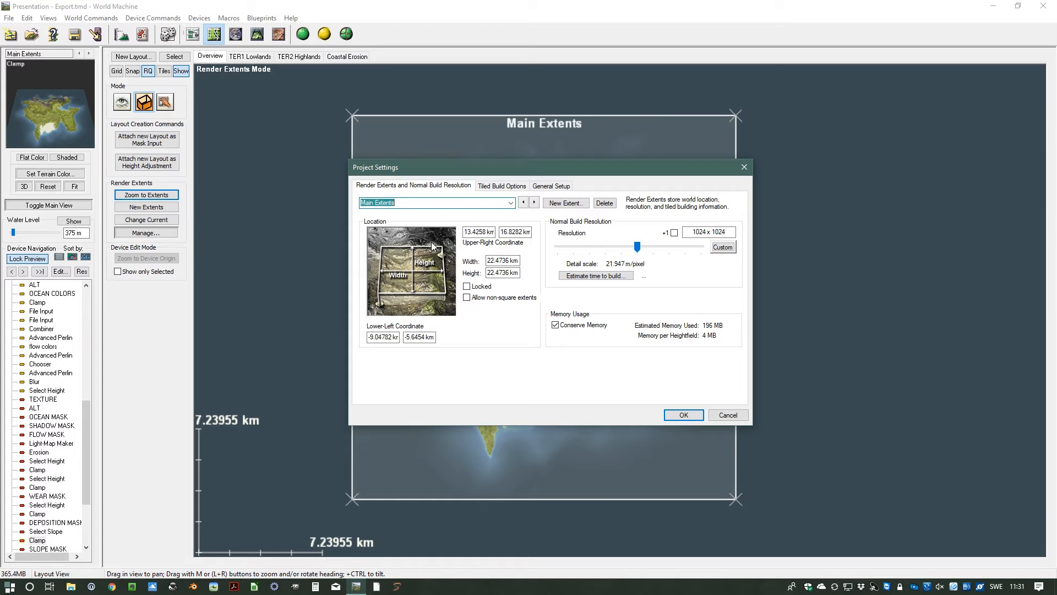
mouse_move(492, 244)
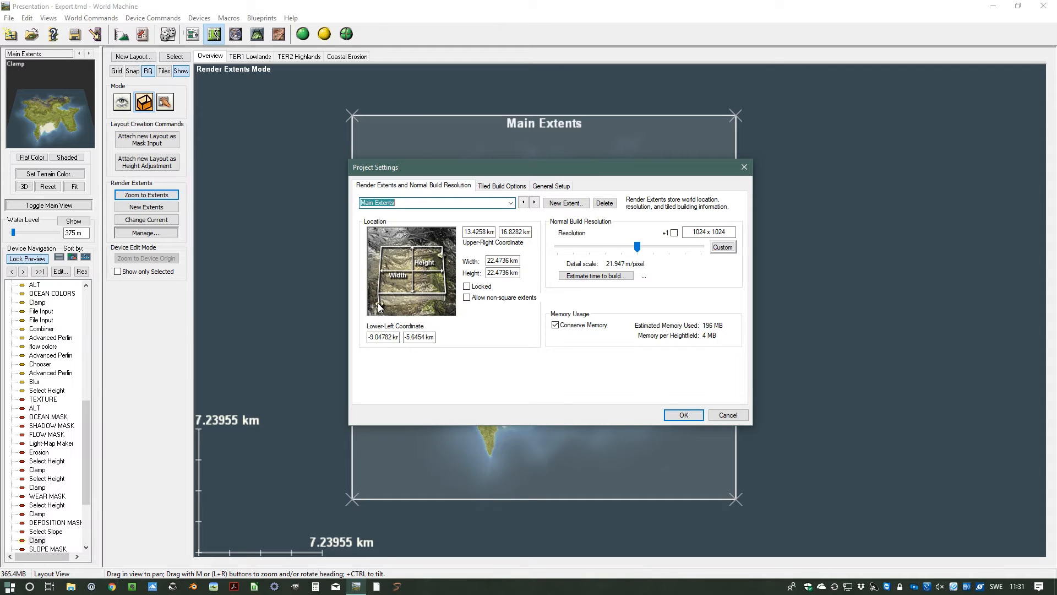
mouse_move(446, 251)
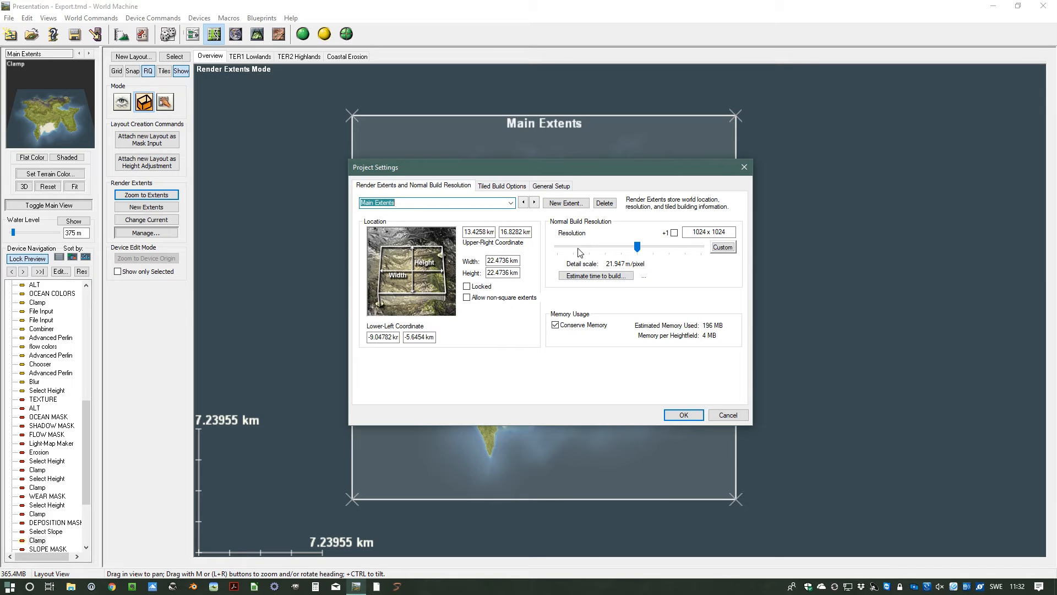
mouse_move(613, 269)
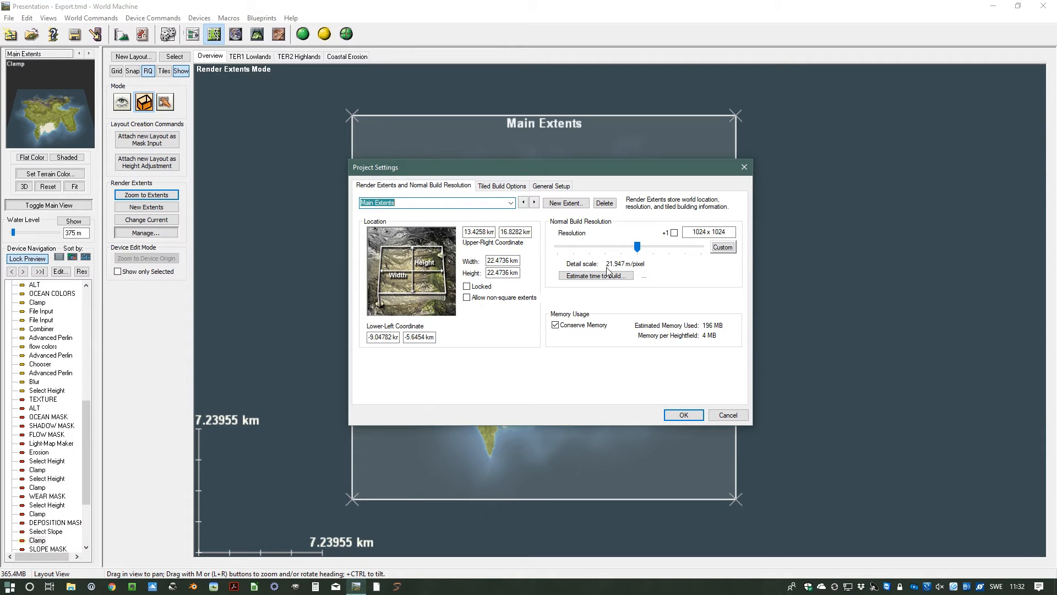
mouse_move(670, 258)
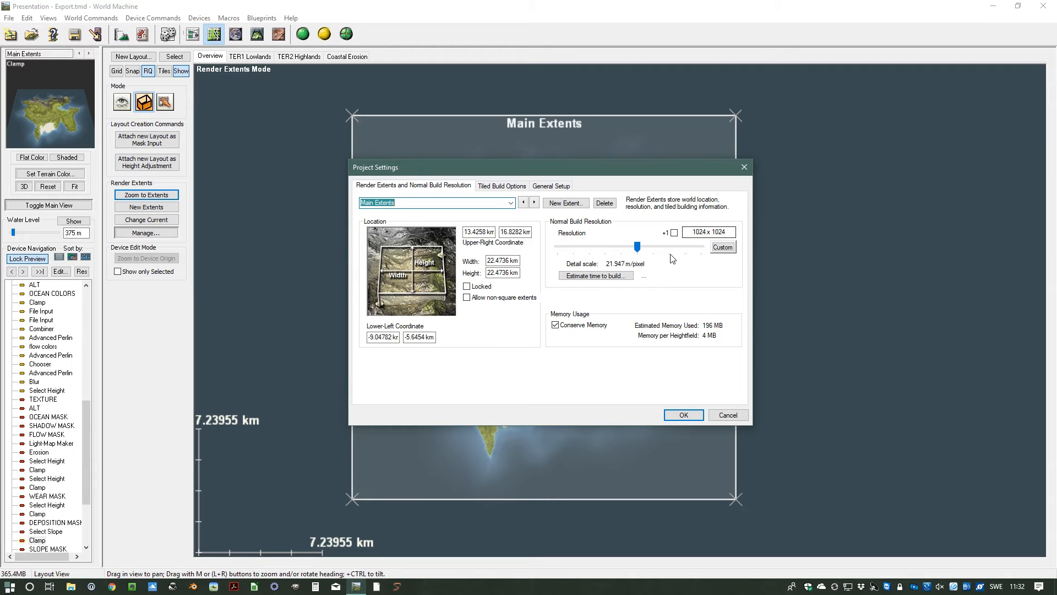
Step: Compare memory estimates at 2048, 4096, 16384 and 256, then leave the resolution at 512 x 512
click(707, 232)
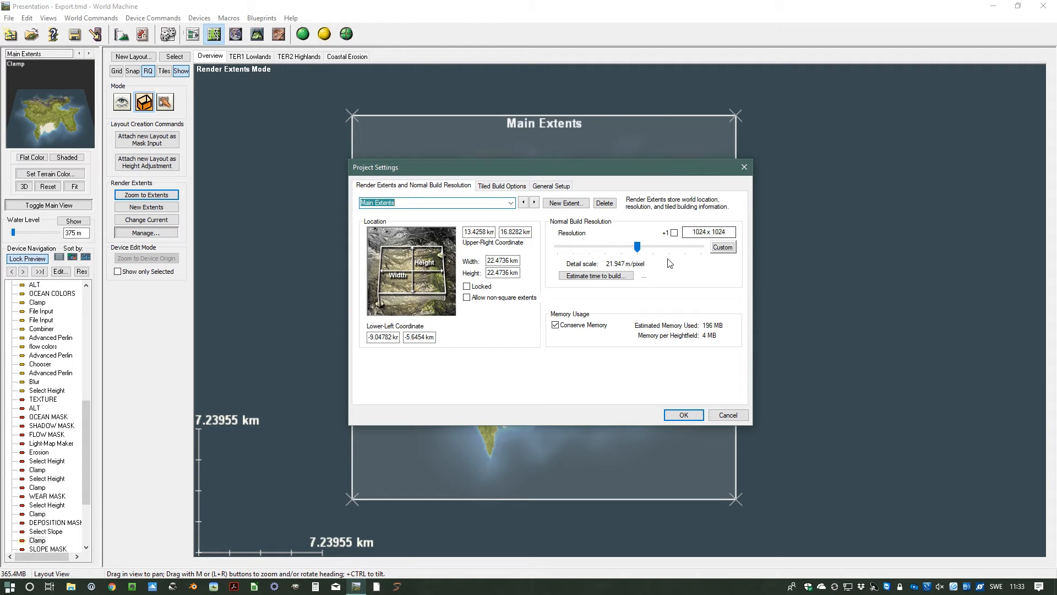
mouse_move(654, 263)
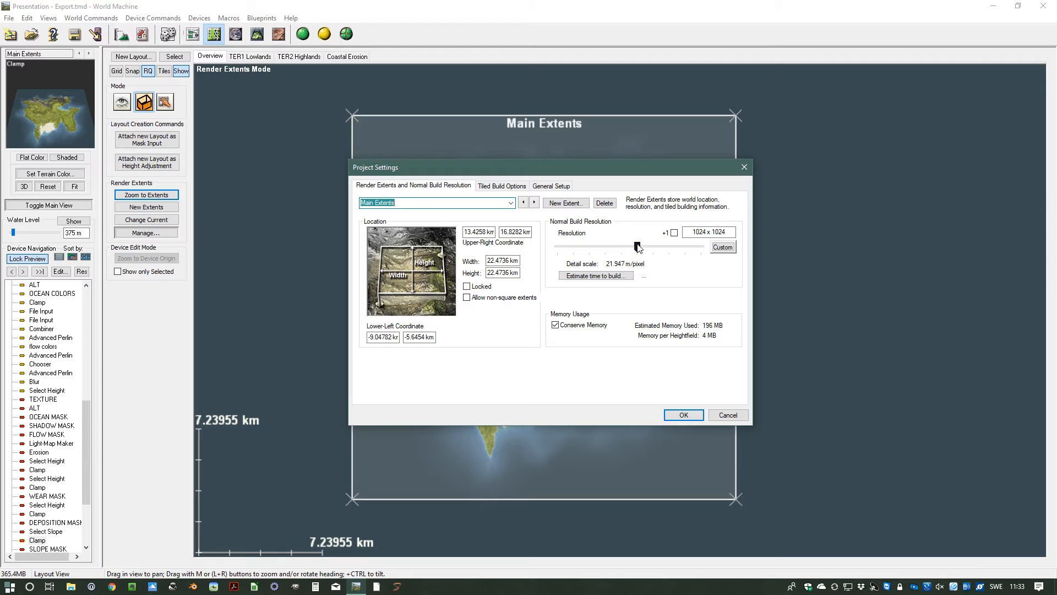
drag(632, 245, 654, 245)
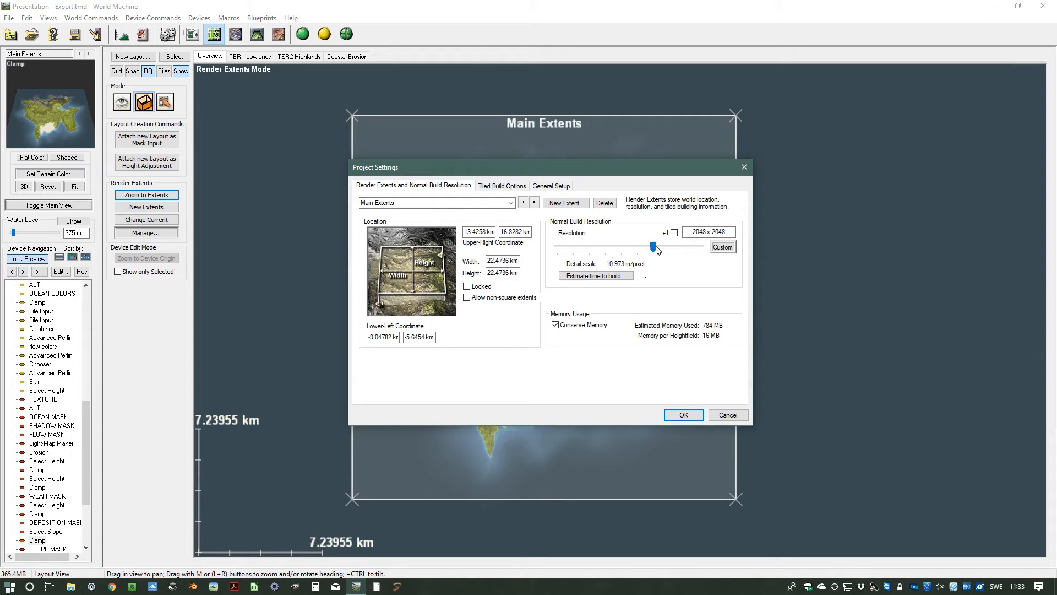
drag(653, 246, 666, 246)
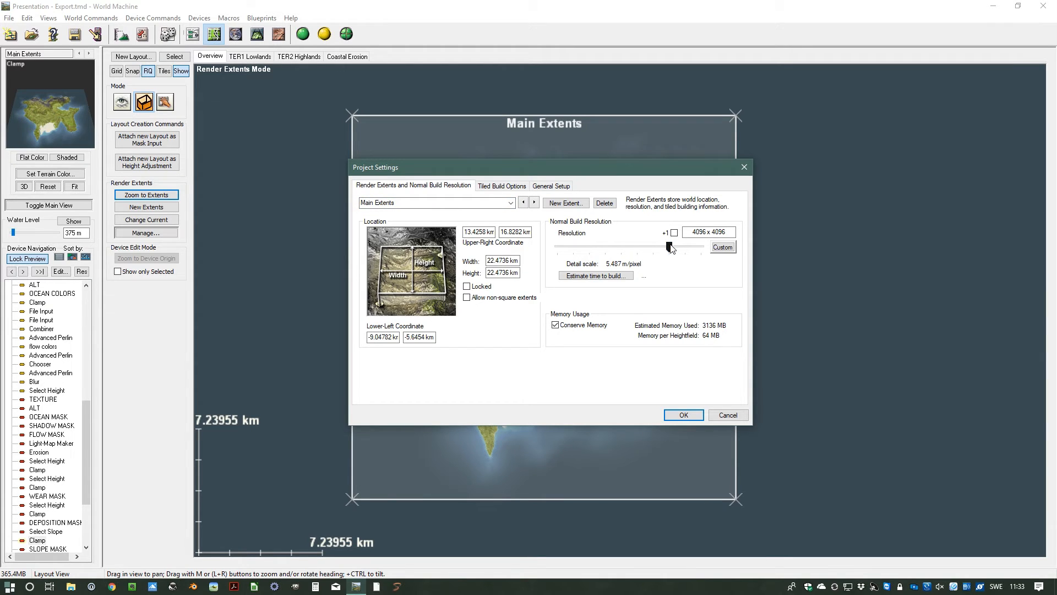
drag(674, 248, 715, 247)
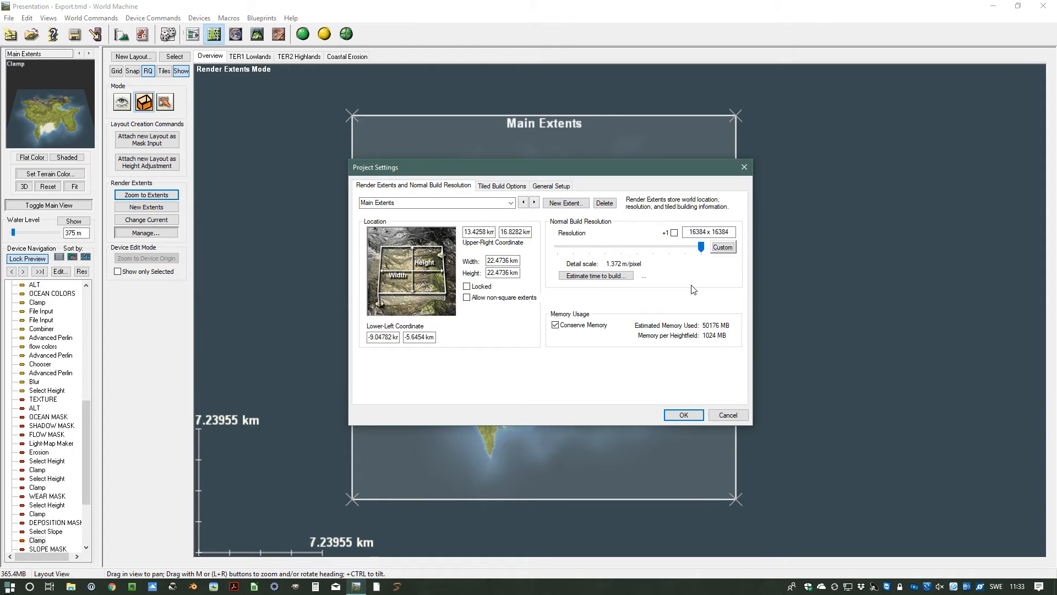
drag(714, 247, 620, 247)
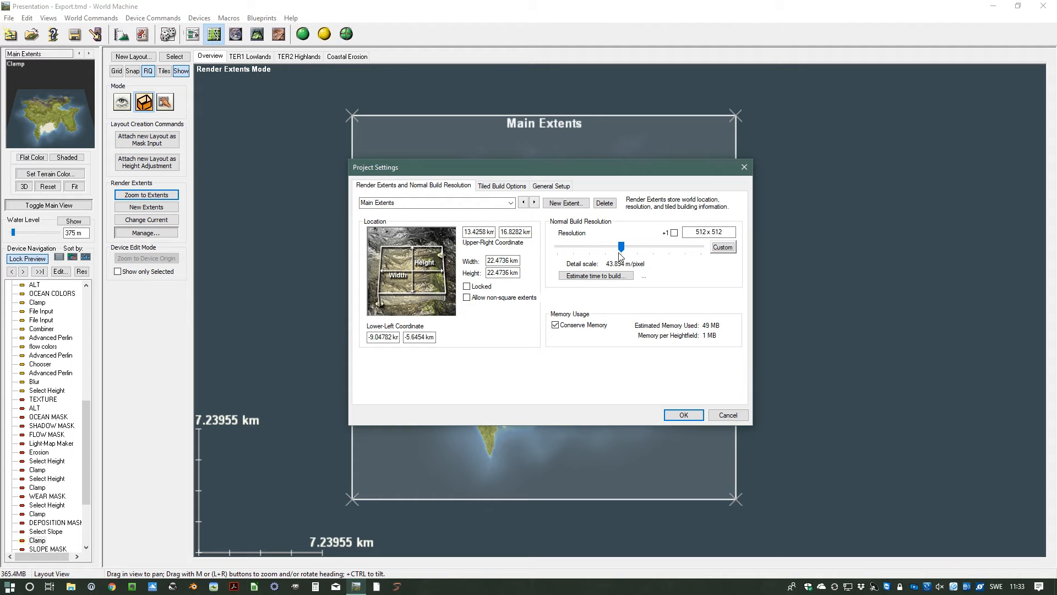
drag(620, 247, 605, 247)
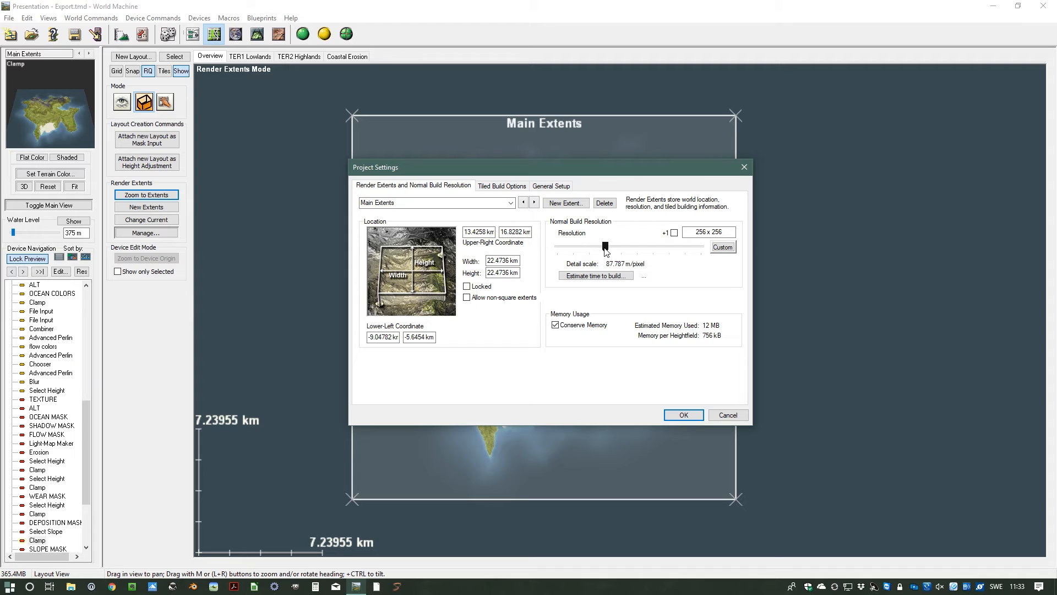
drag(605, 245, 621, 246)
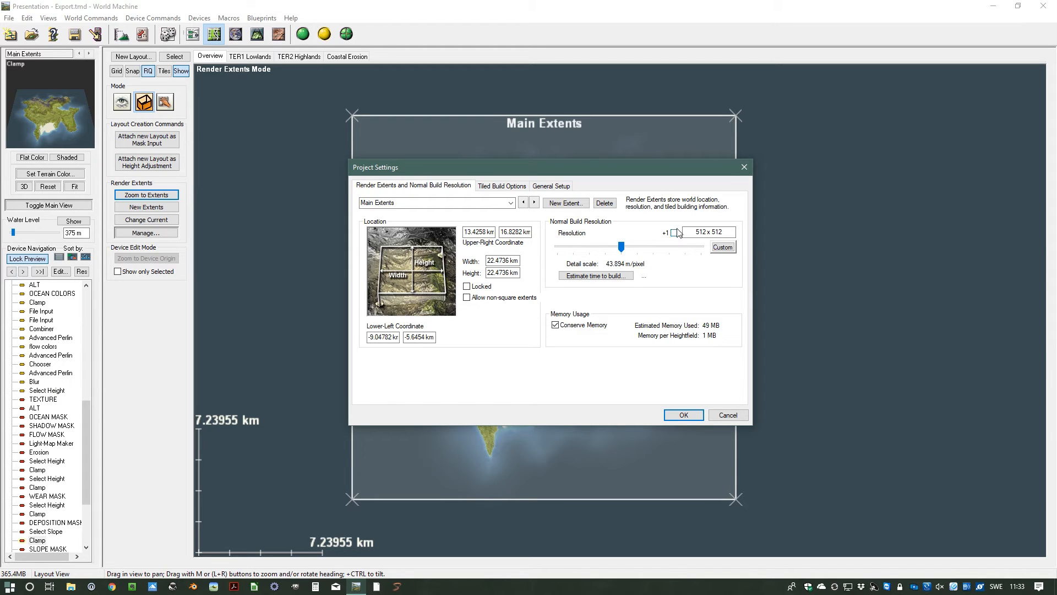
Step: Try the +1 extra-pixel option, leave it off, and raise the resolution to 1024 x 1024
click(673, 232)
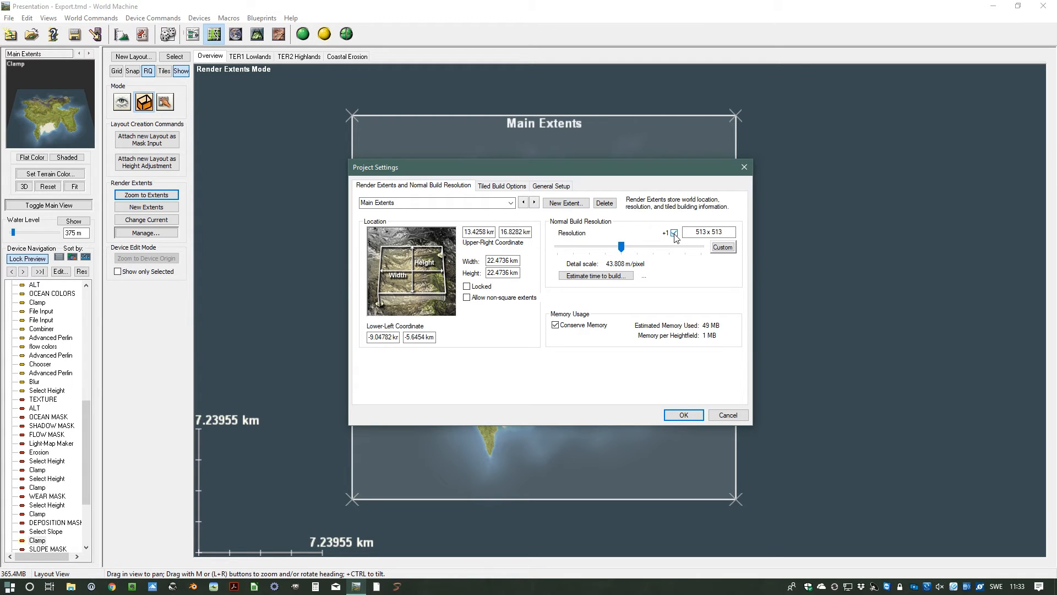
click(674, 235)
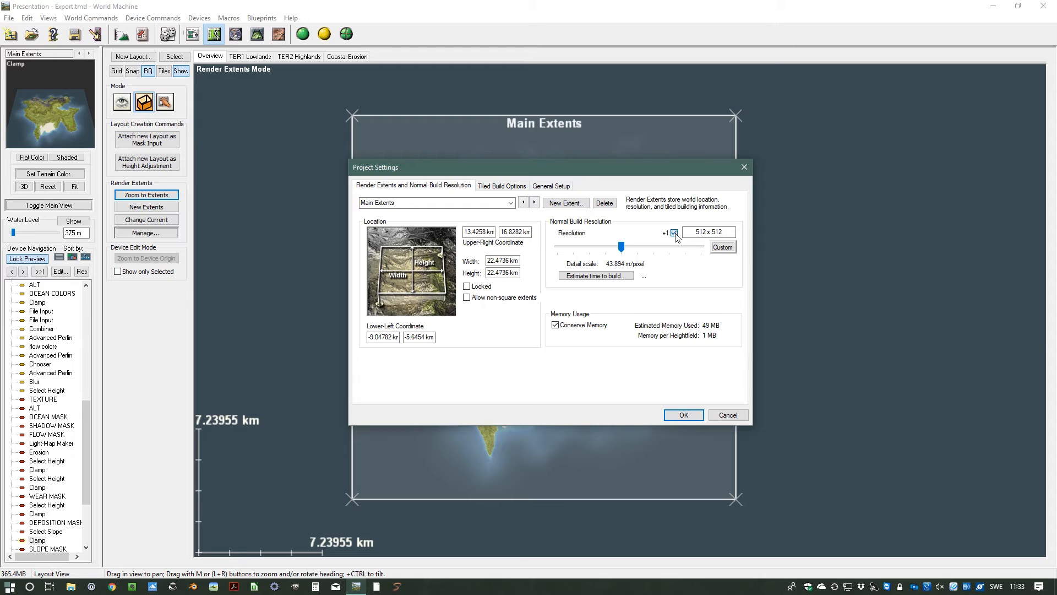
click(674, 233)
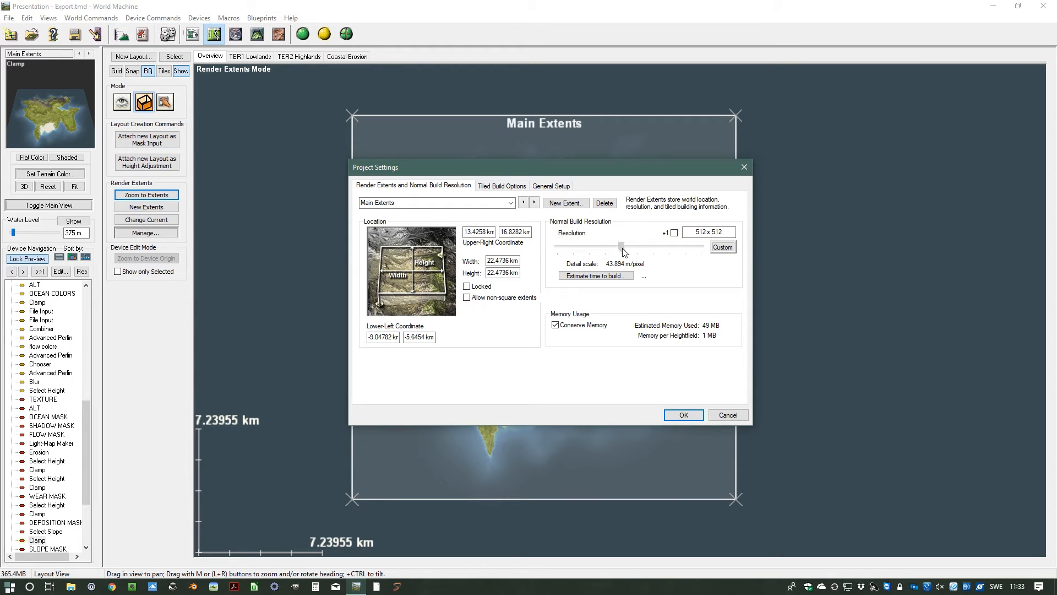
drag(621, 245, 637, 246)
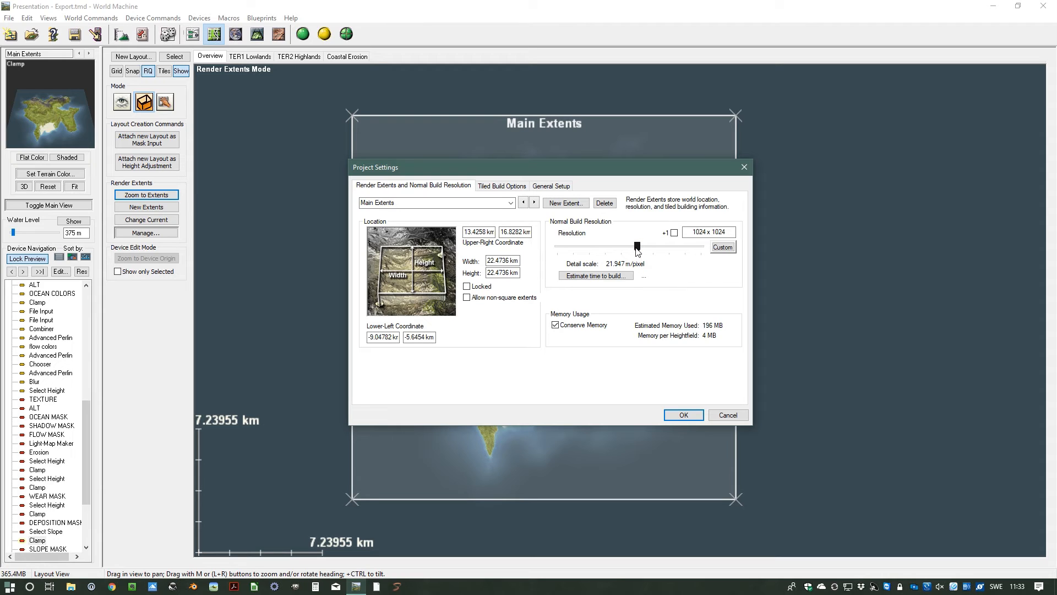
drag(635, 245, 635, 247)
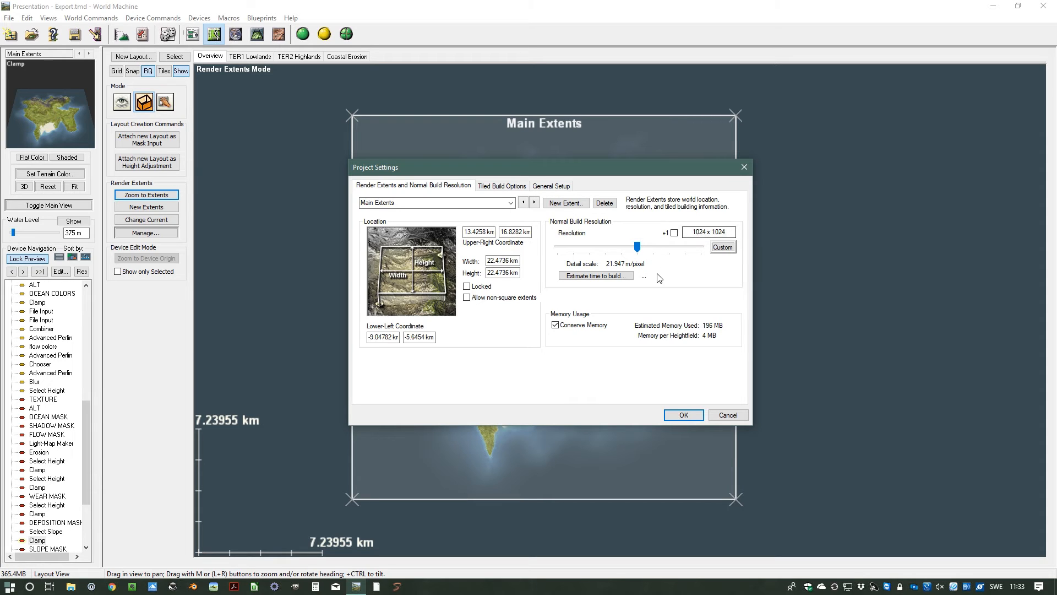
mouse_move(653, 291)
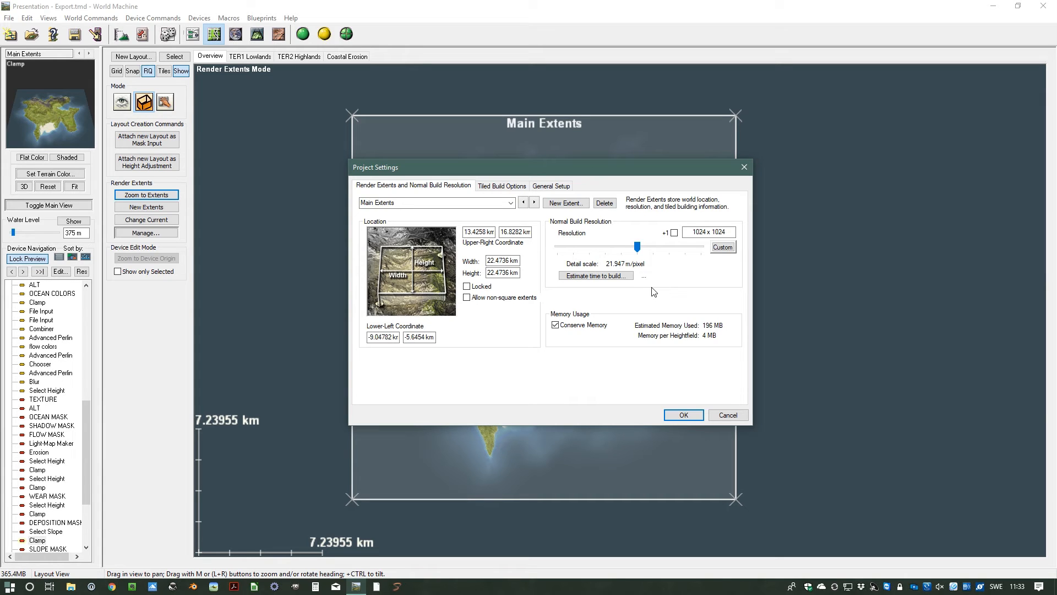
mouse_move(650, 286)
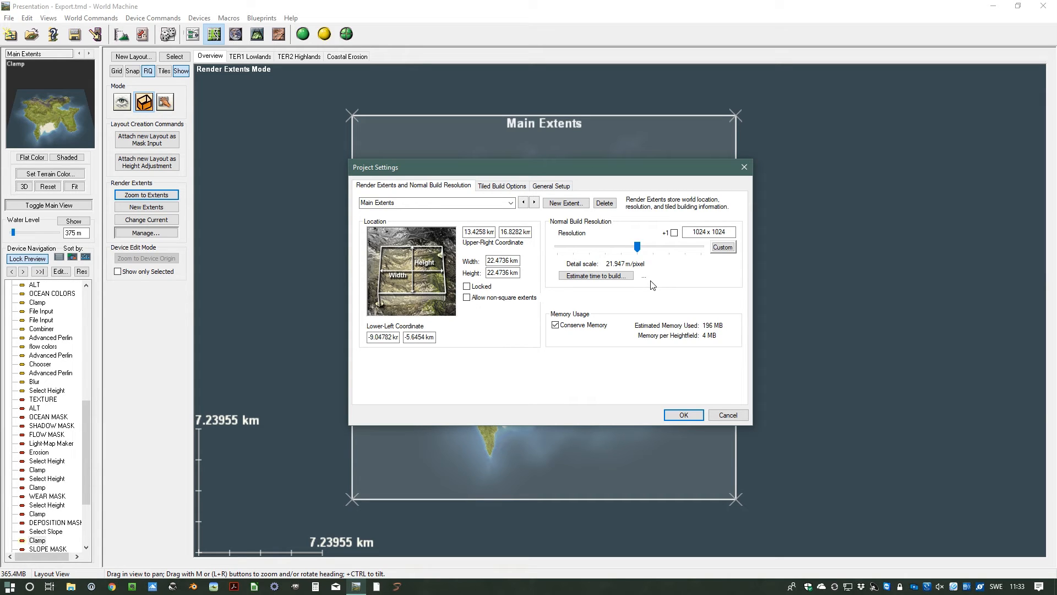
mouse_move(662, 292)
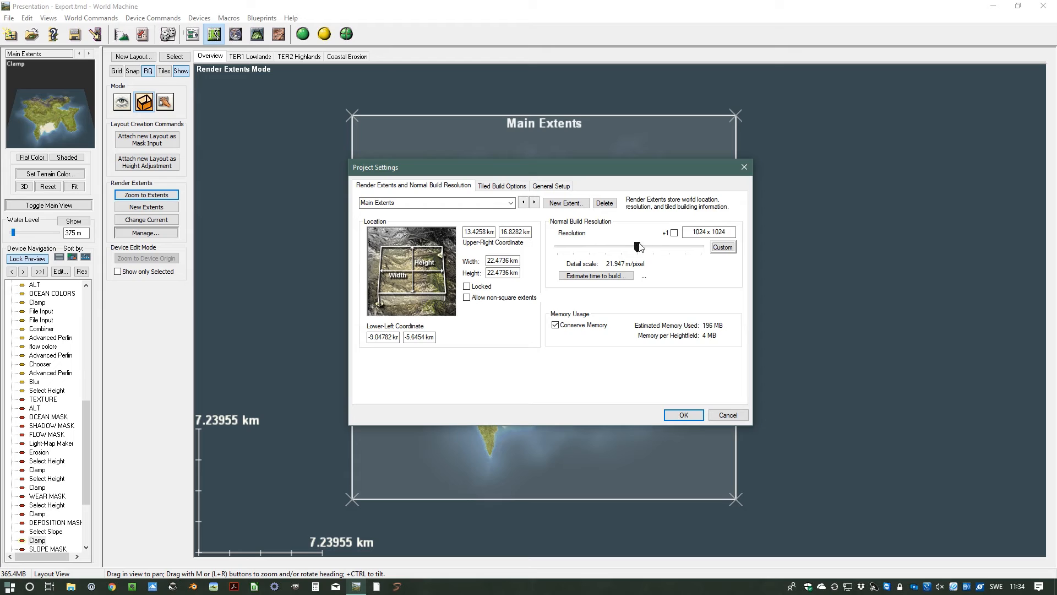
Step: Raise resolution through 8192 to 16384 x 16384, comparing estimates with Conserve Memory off, then re-enable it
drag(637, 245, 680, 246)
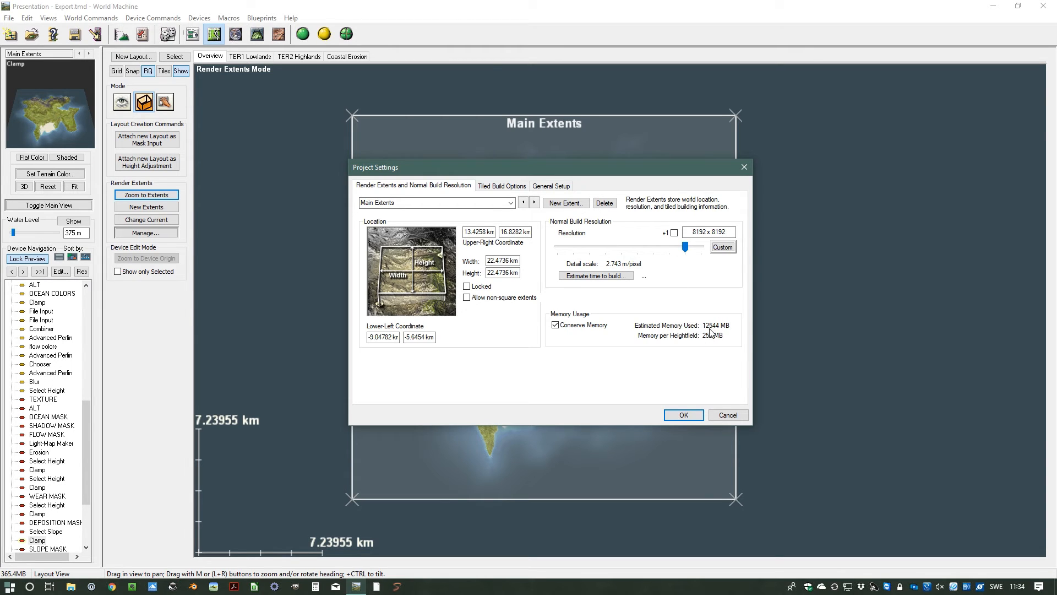
click(555, 324)
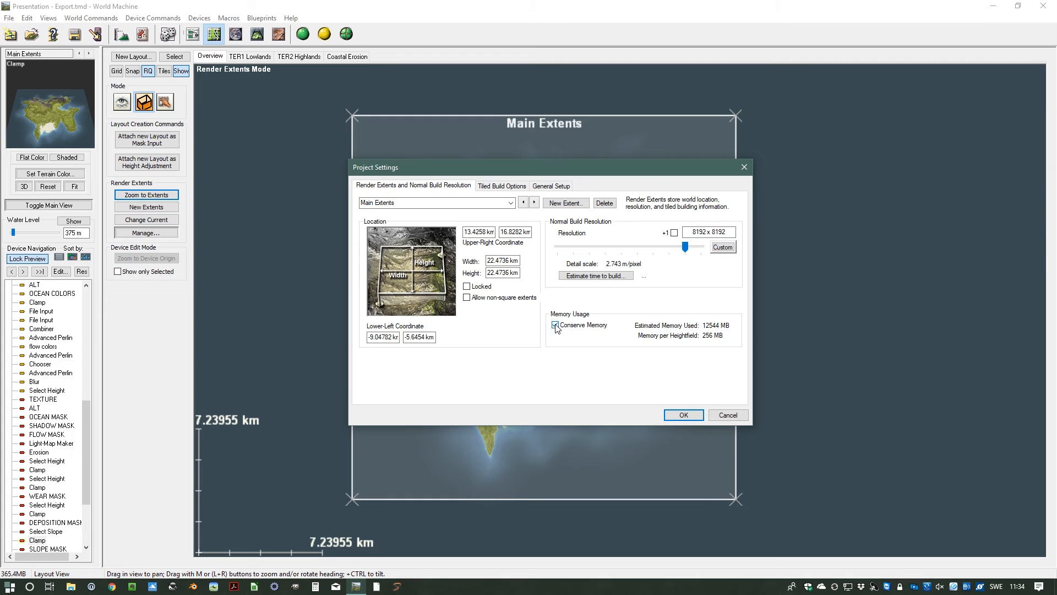
click(555, 325)
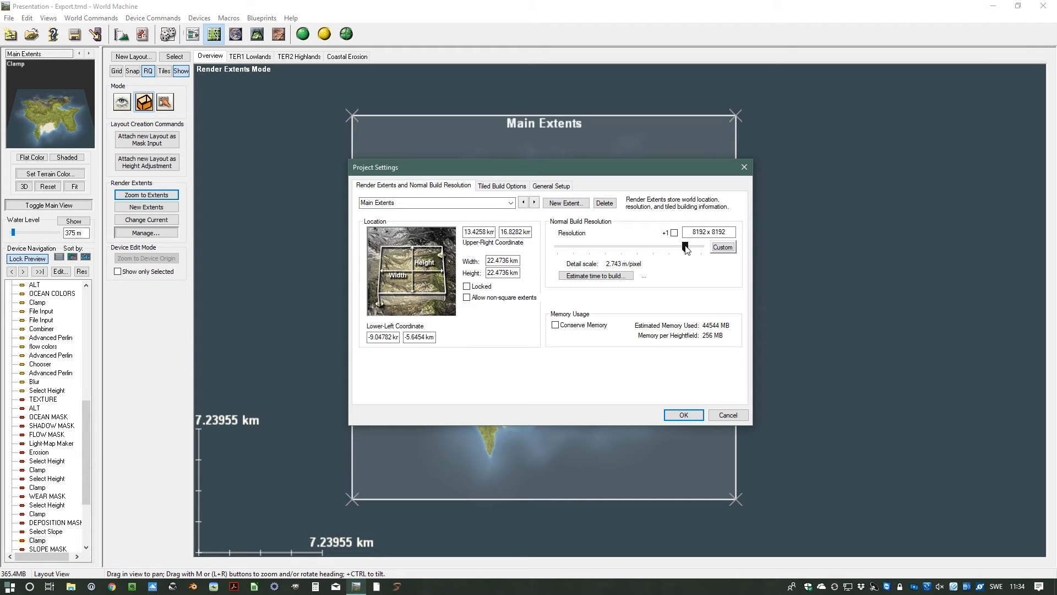
drag(686, 246, 694, 247)
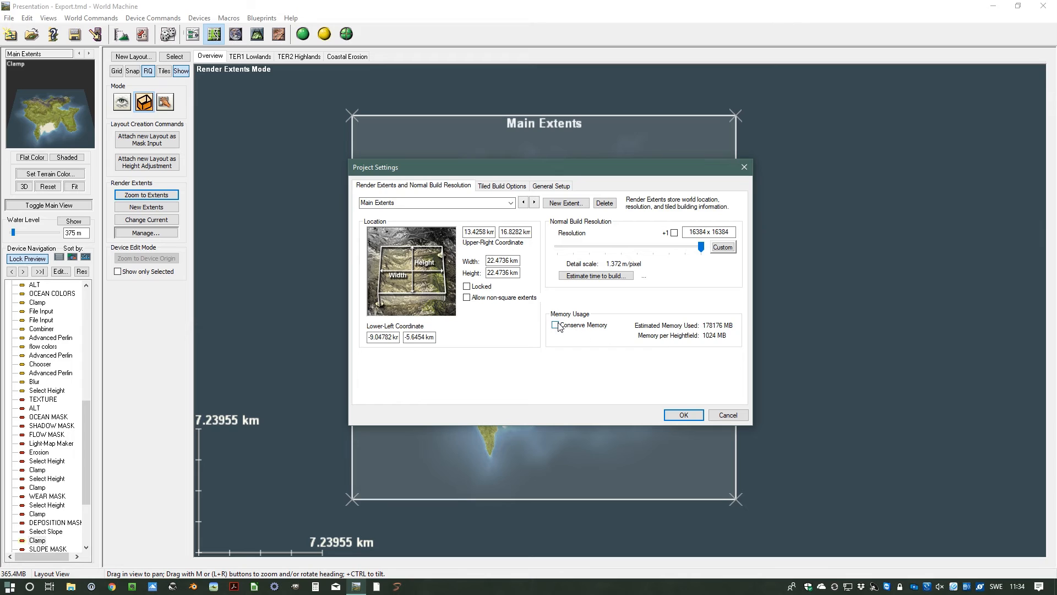
click(555, 324)
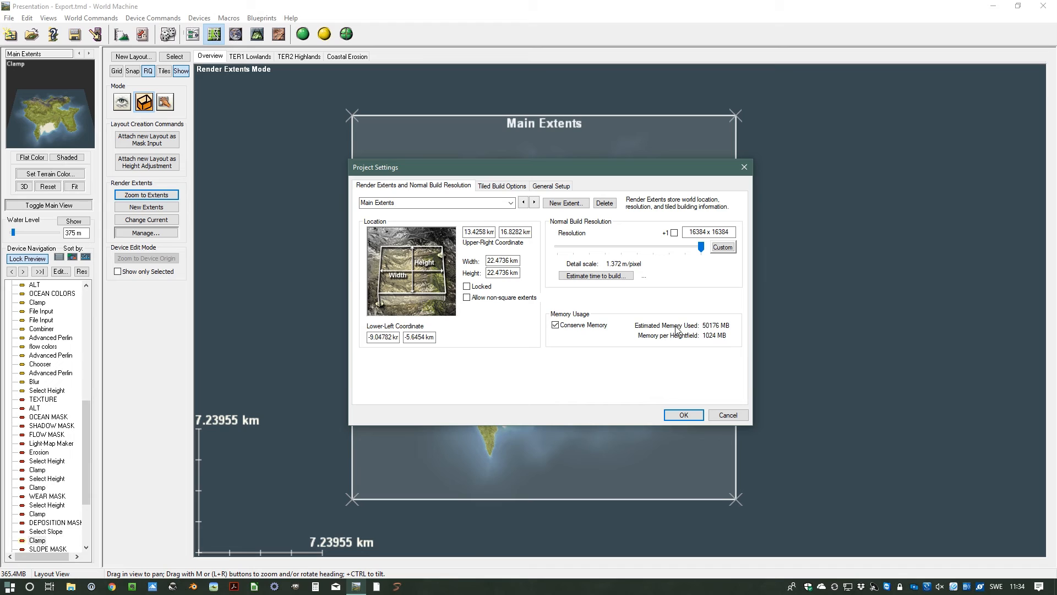
mouse_move(693, 326)
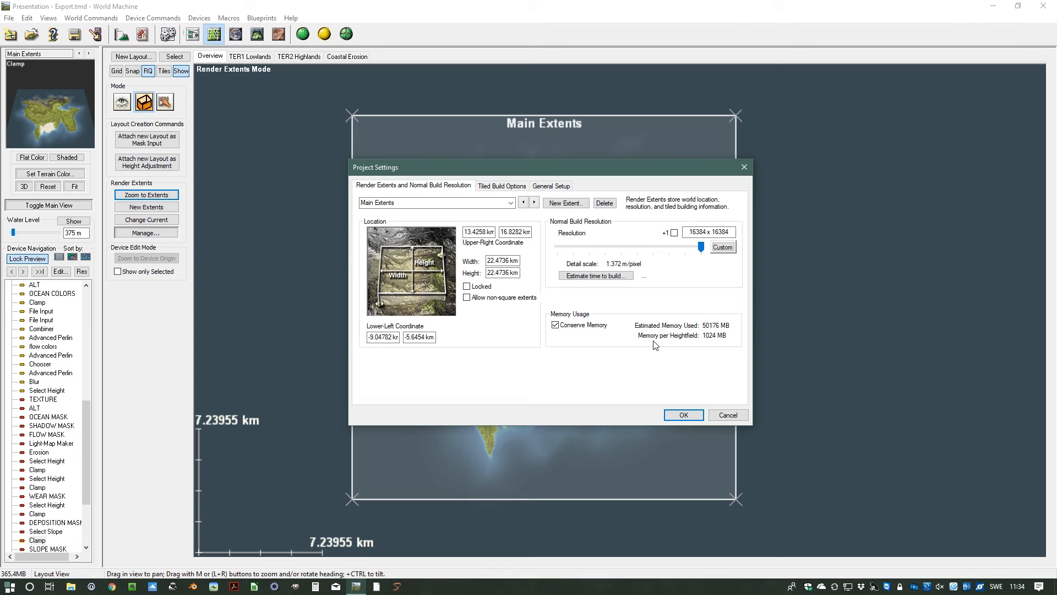
mouse_move(671, 340)
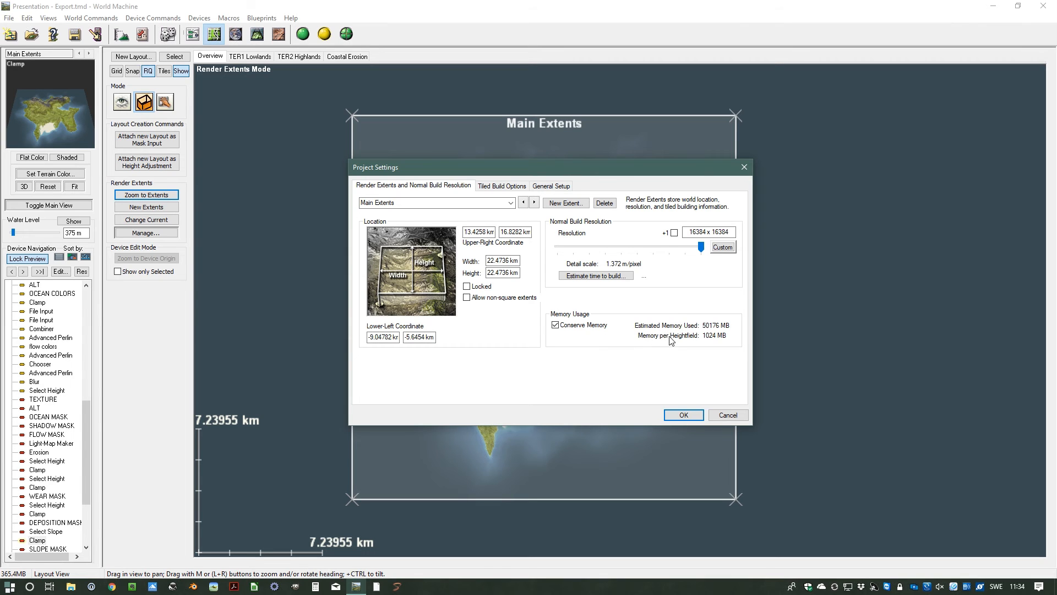
mouse_move(620, 340)
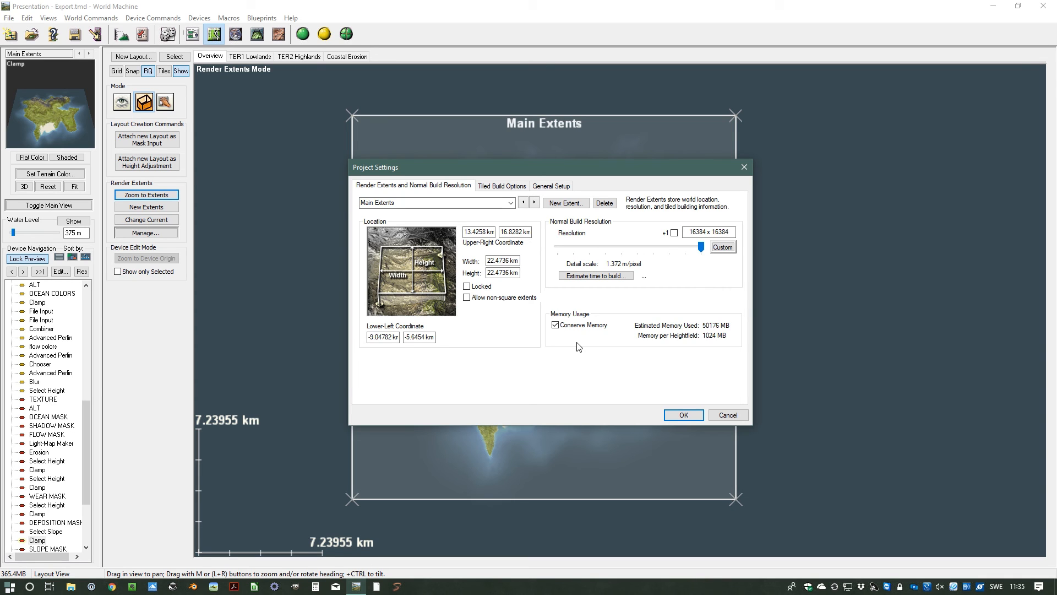
mouse_move(588, 345)
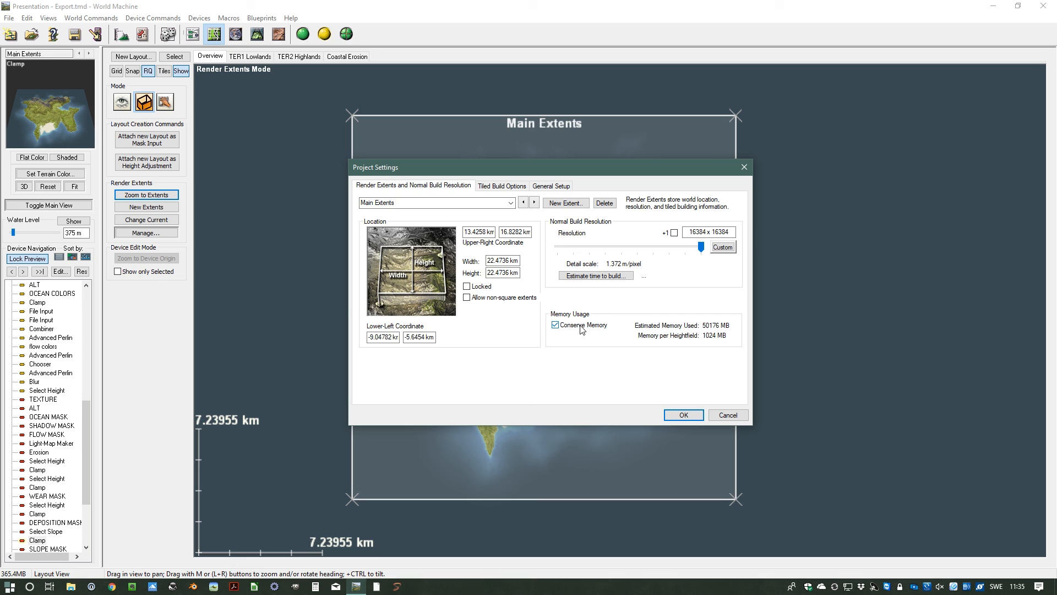
mouse_move(596, 333)
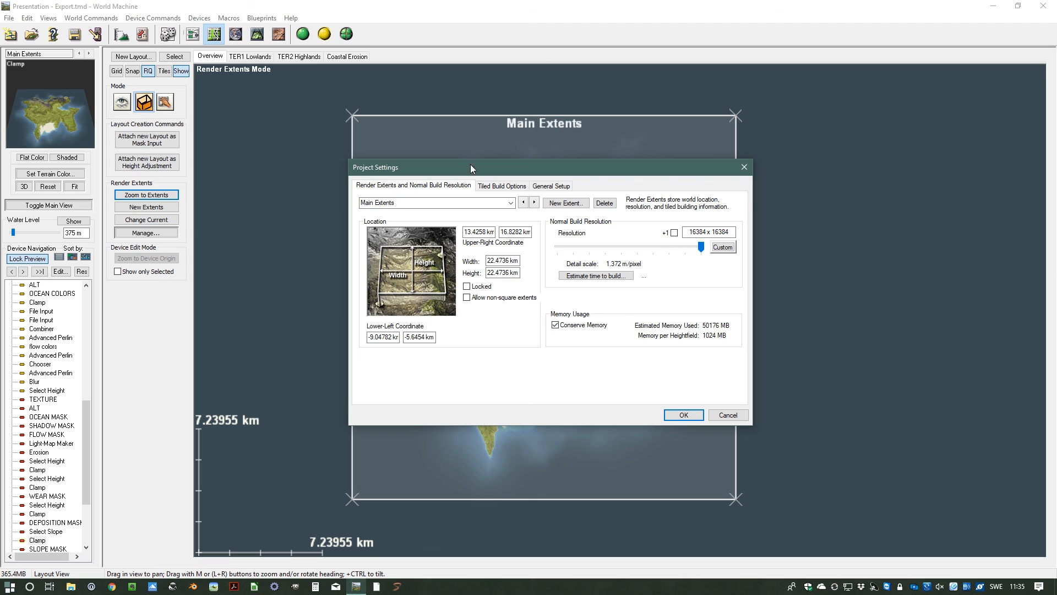
mouse_move(682, 265)
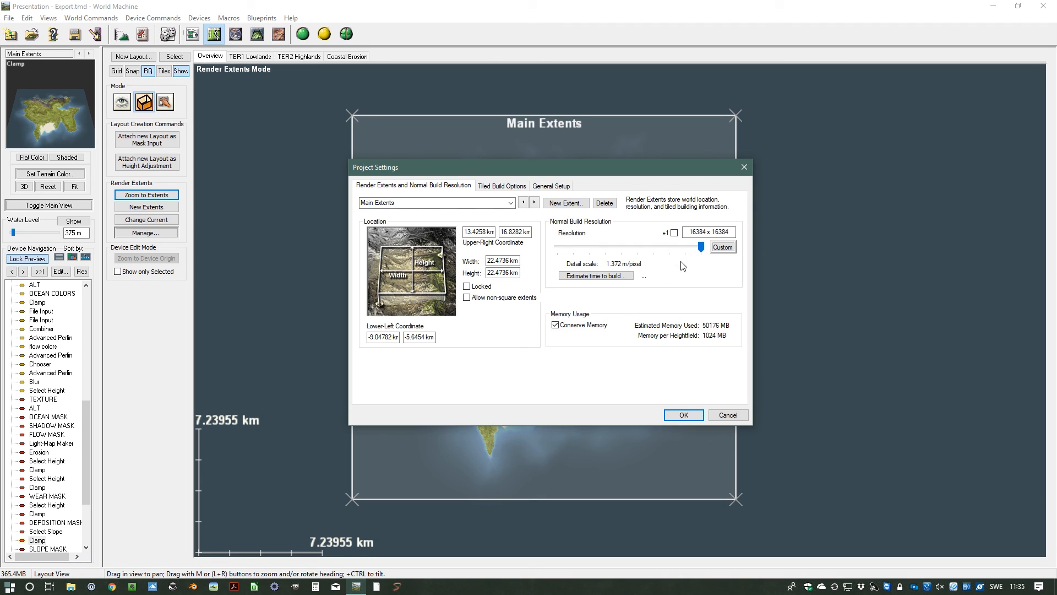
Step: Lower the resolution back to 1024 x 1024 and confirm Project Settings with OK
drag(705, 244, 667, 245)
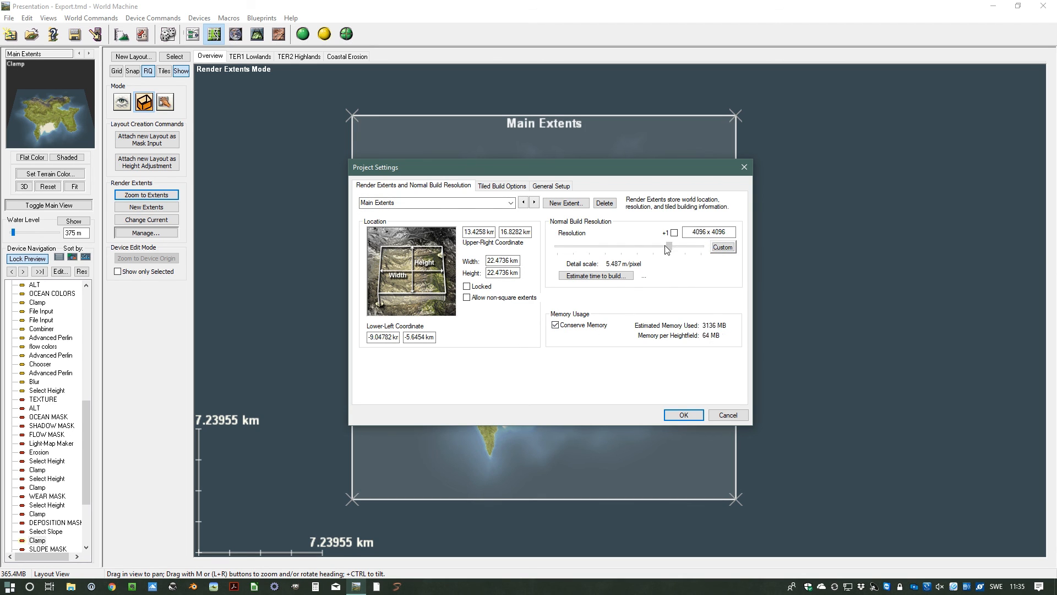
drag(667, 244, 634, 245)
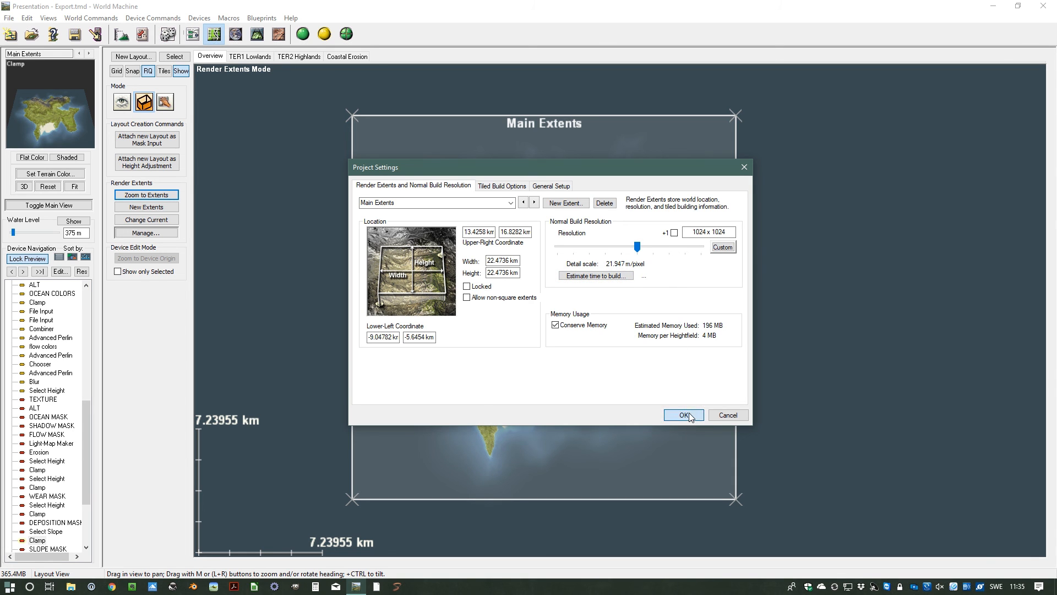
click(681, 415)
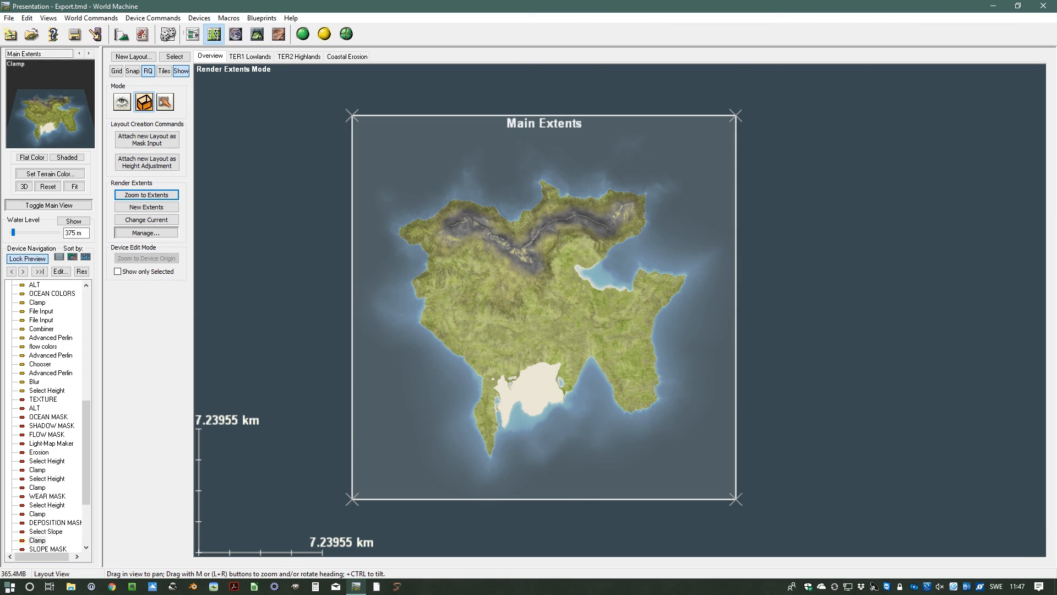